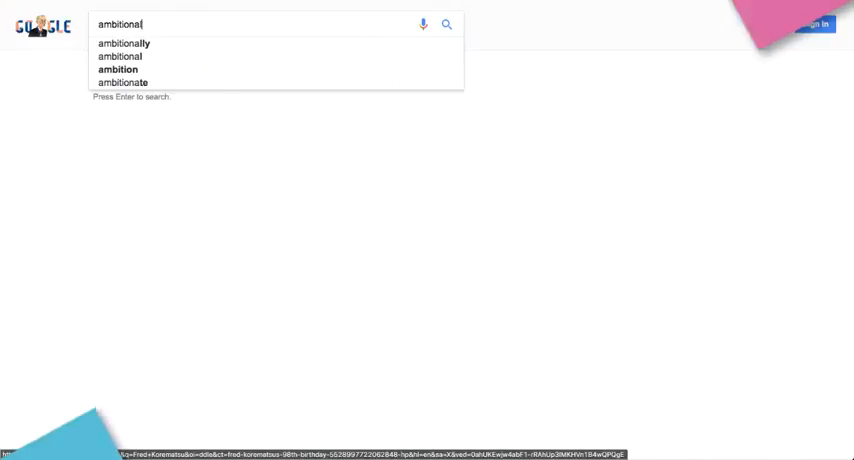
Step: Search Google for 'ambitionally' and scroll through the AmbitionAlly results
{"action": "left_click", "coordinate": [124, 43]}
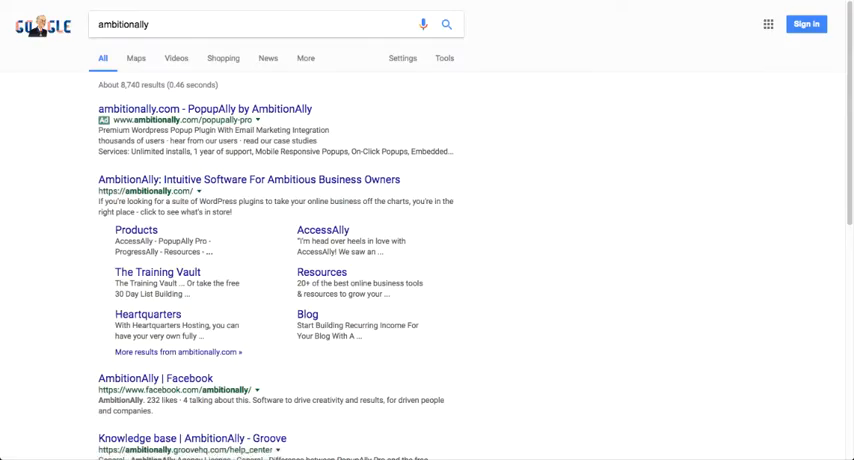
{"action": "scroll", "scroll_direction": "down", "scroll_amount": 3}
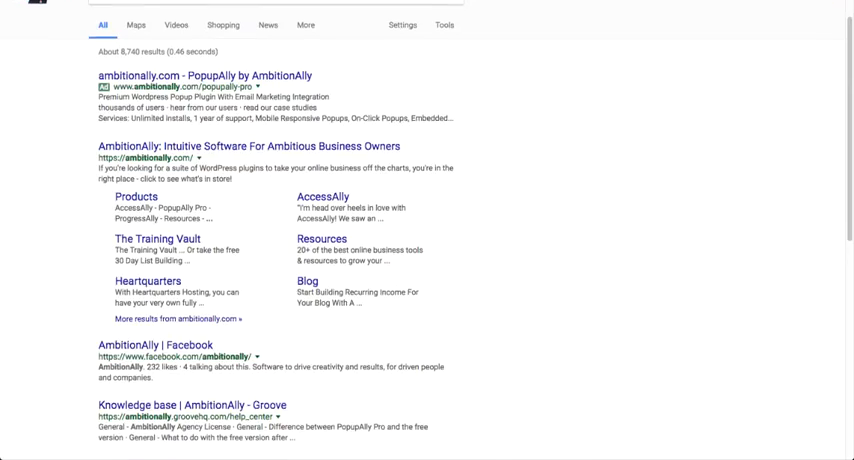
{"action": "scroll", "scroll_direction": "down", "scroll_amount": 3}
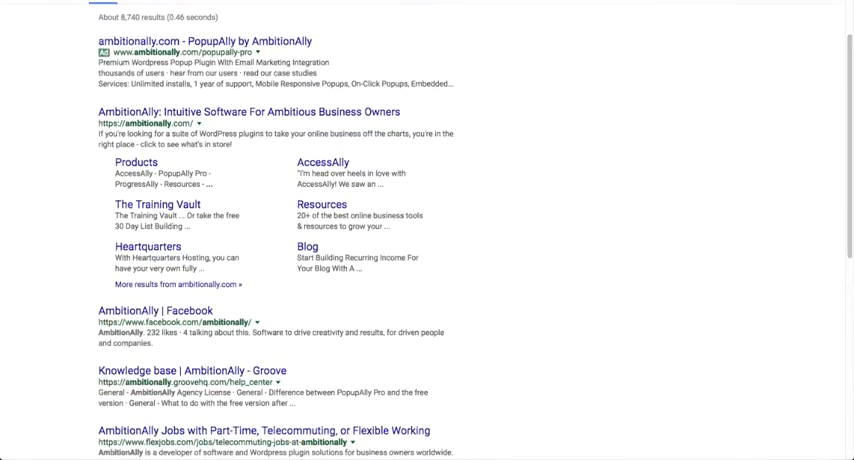
{"action": "scroll", "scroll_direction": "down", "scroll_amount": 3}
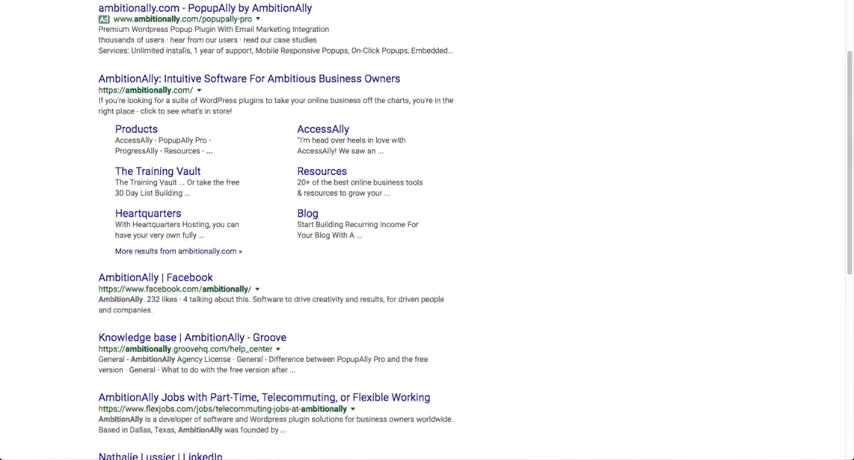
{"action": "scroll", "scroll_direction": "down", "scroll_amount": 3}
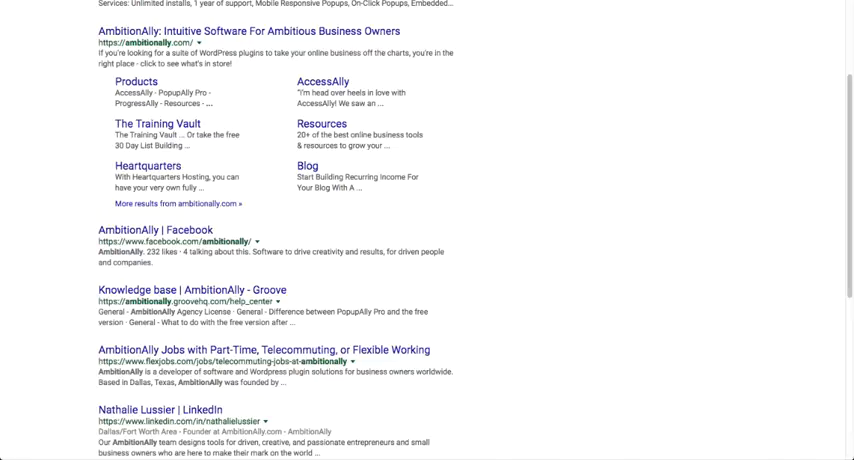
{"action": "scroll", "scroll_direction": "down", "scroll_amount": 3}
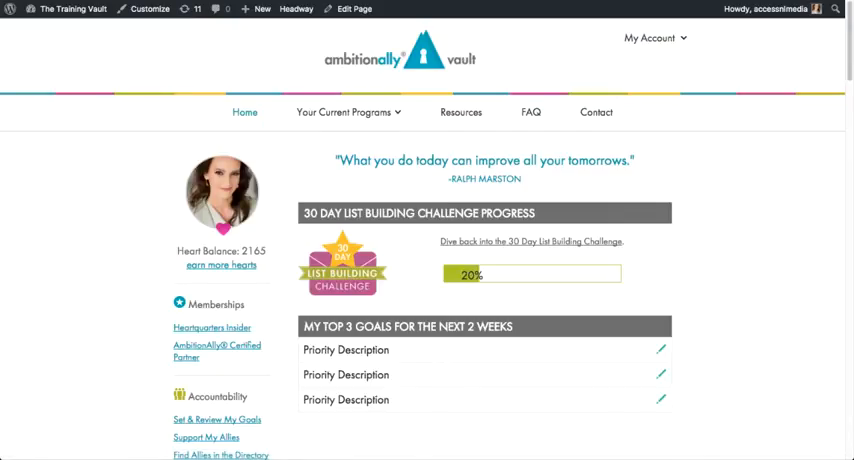
Step: Review the Training Vault home page's courses, community and income sections, then list all pages
{"action": "scroll", "scroll_direction": "down", "scroll_amount": 3}
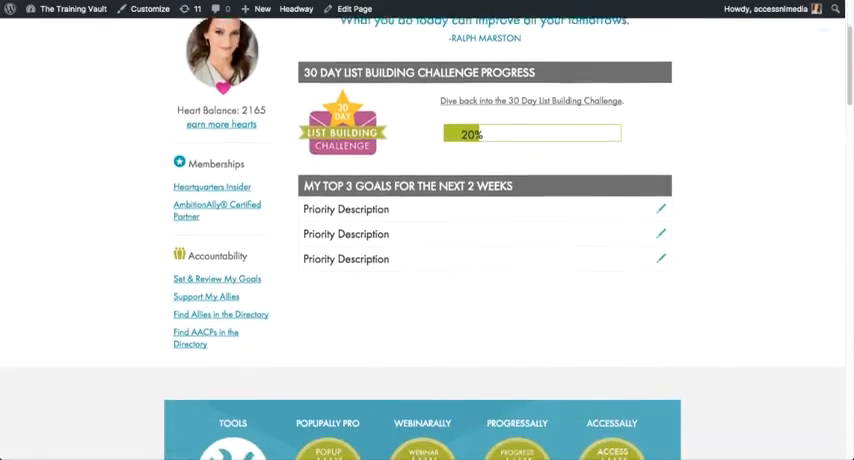
{"action": "scroll", "scroll_direction": "down", "scroll_amount": 3}
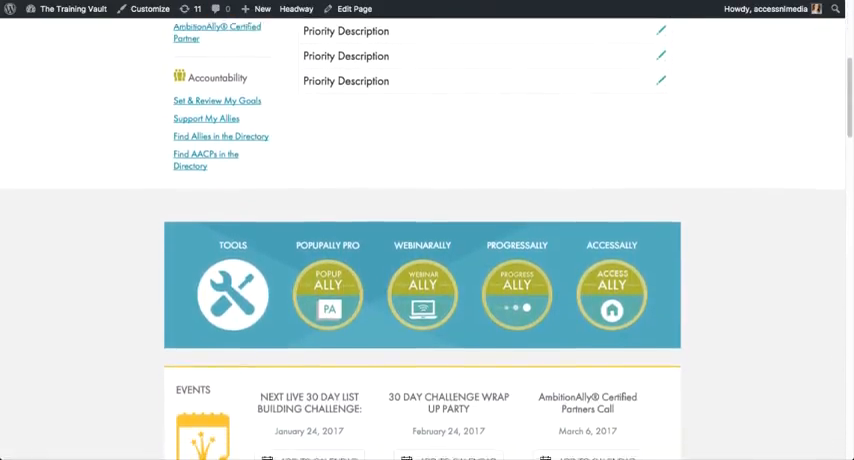
{"action": "scroll", "scroll_direction": "down", "scroll_amount": 3}
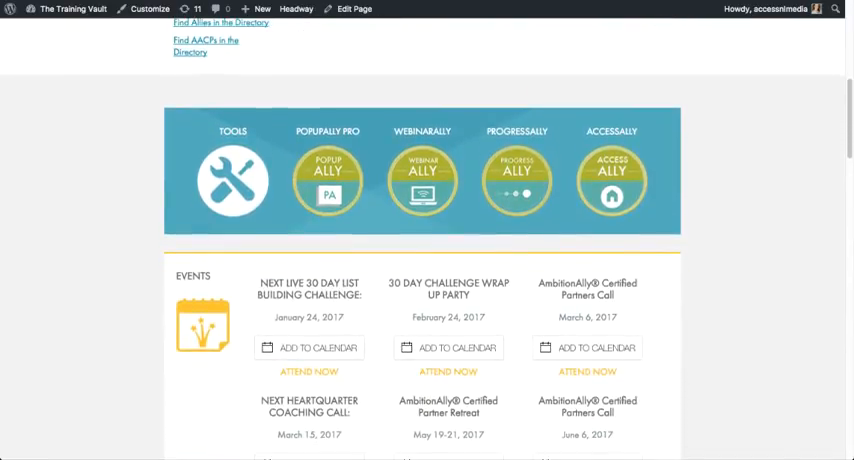
{"action": "scroll", "scroll_direction": "down", "scroll_amount": 3}
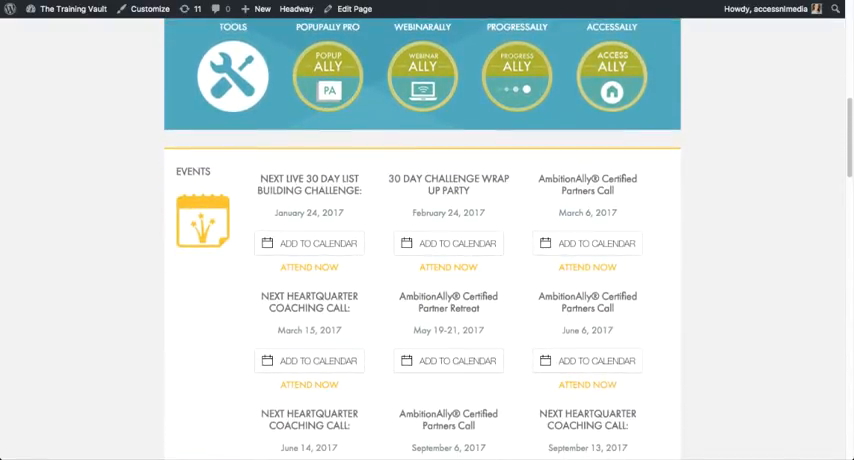
{"action": "scroll", "scroll_direction": "down", "scroll_amount": 3}
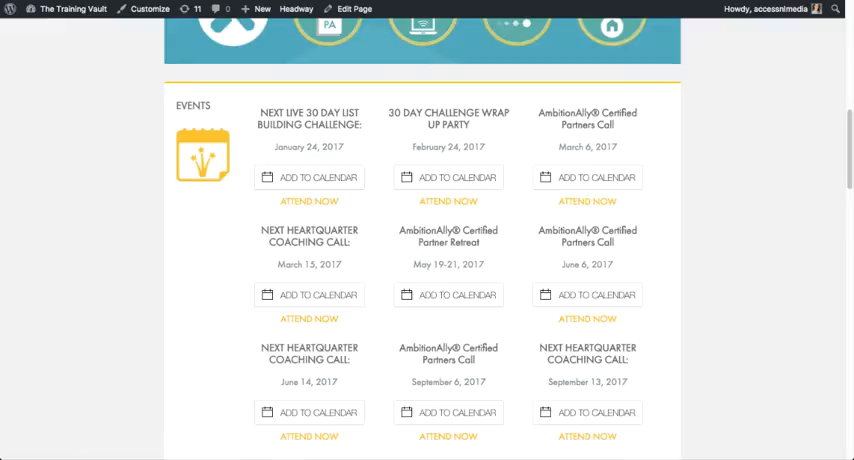
{"action": "scroll", "scroll_direction": "down", "scroll_amount": 3}
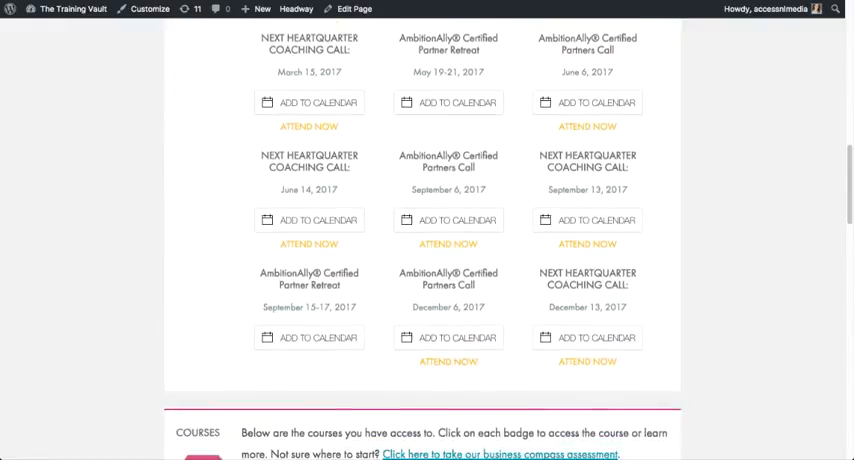
{"action": "scroll", "scroll_direction": "down", "scroll_amount": 3}
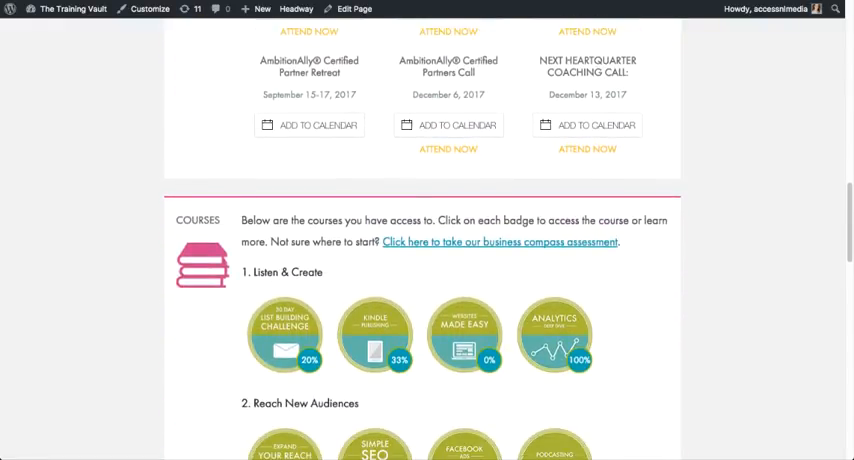
{"action": "scroll", "scroll_direction": "down", "scroll_amount": 3}
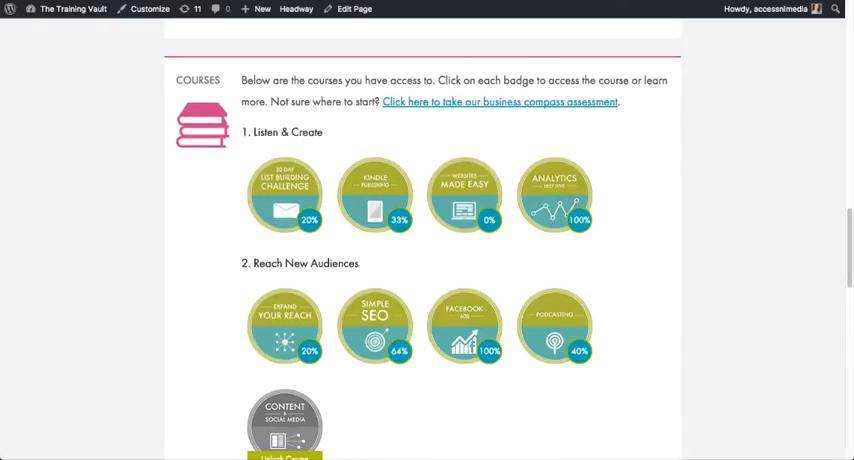
{"action": "scroll", "scroll_direction": "down", "scroll_amount": 3}
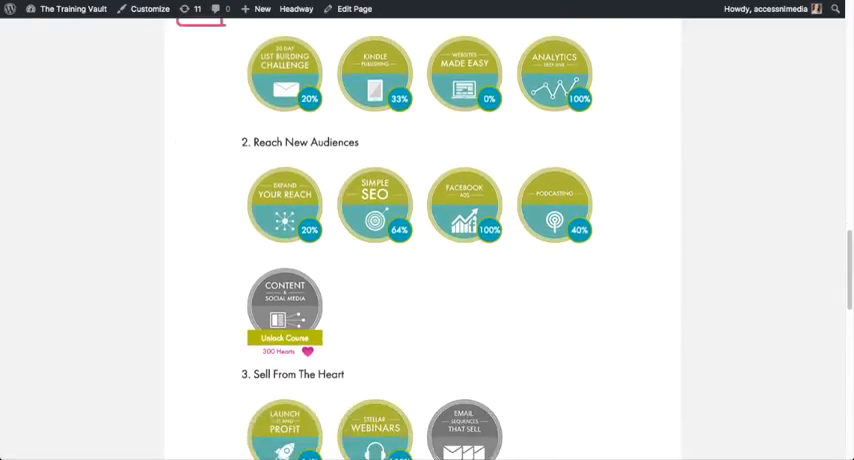
{"action": "scroll", "scroll_direction": "down", "scroll_amount": 3}
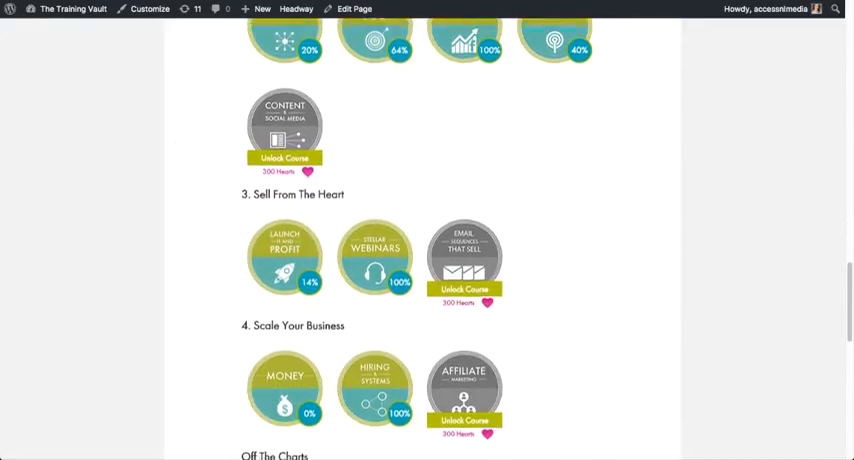
{"action": "scroll", "scroll_direction": "down", "scroll_amount": 3}
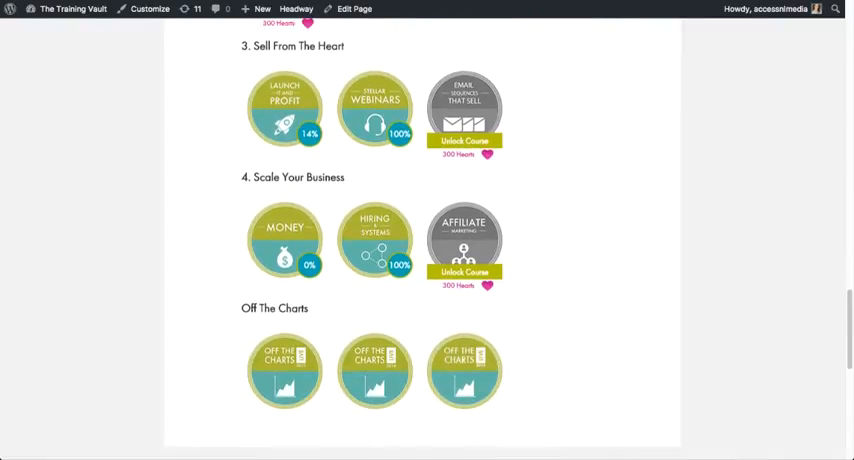
{"action": "scroll", "scroll_direction": "down", "scroll_amount": 3}
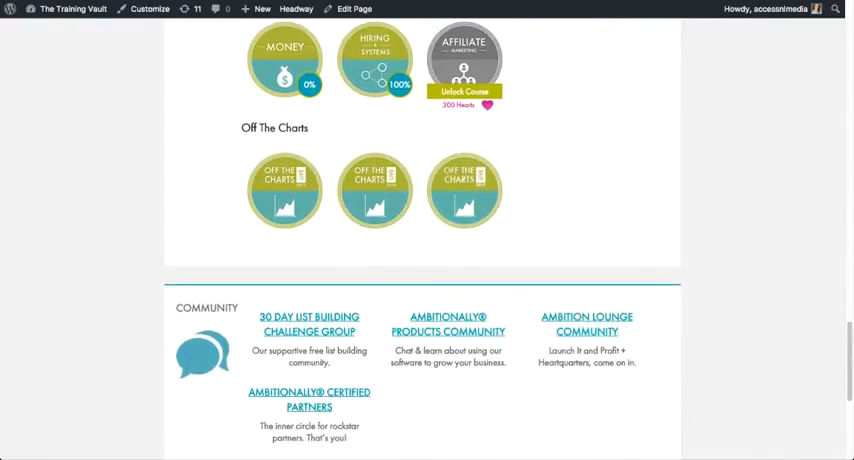
{"action": "scroll", "scroll_direction": "down", "scroll_amount": 3}
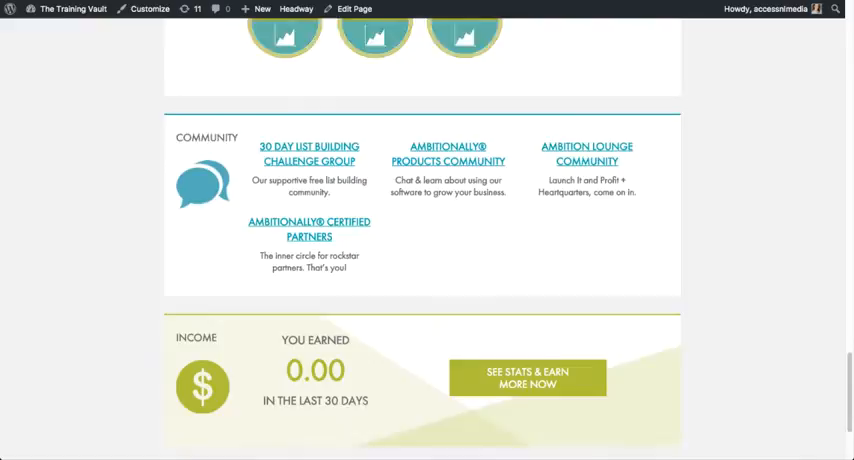
{"action": "scroll", "scroll_direction": "down", "scroll_amount": 3}
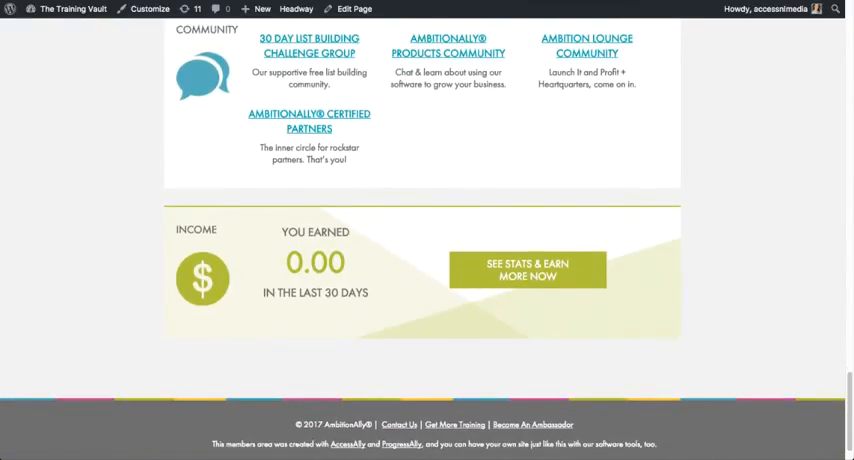
{"action": "left_click", "coordinate": [32, 142]}
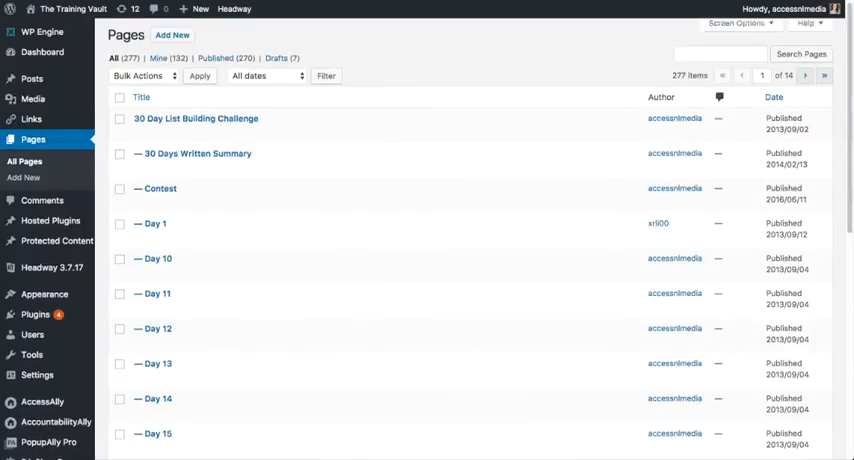
Step: Browse the Pages list and the Users list of over 74,000 members
{"action": "scroll", "scroll_direction": "down", "scroll_amount": 3}
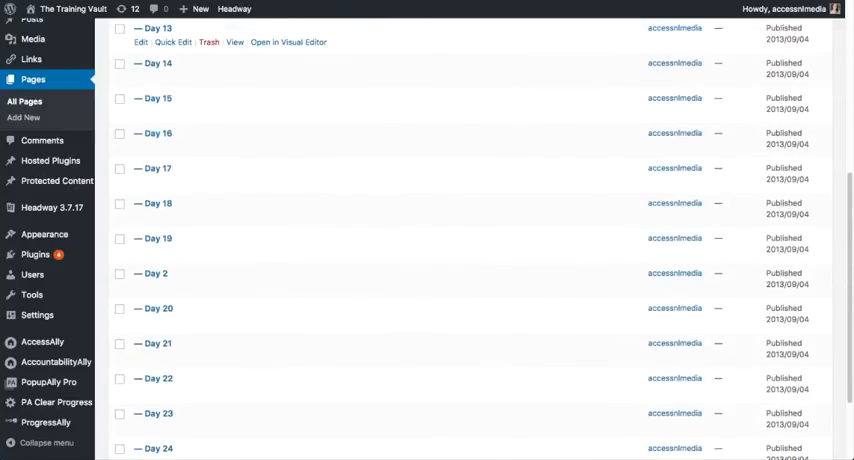
{"action": "scroll", "scroll_direction": "down", "scroll_amount": 3}
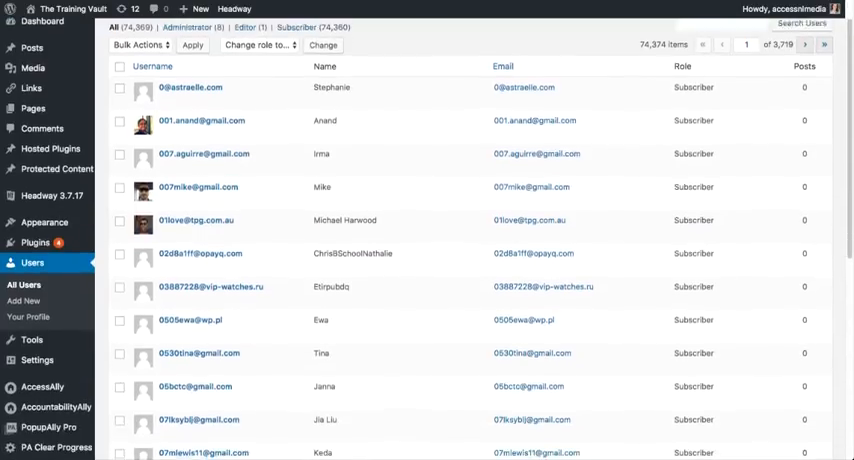
{"action": "scroll", "scroll_direction": "down", "scroll_amount": 3}
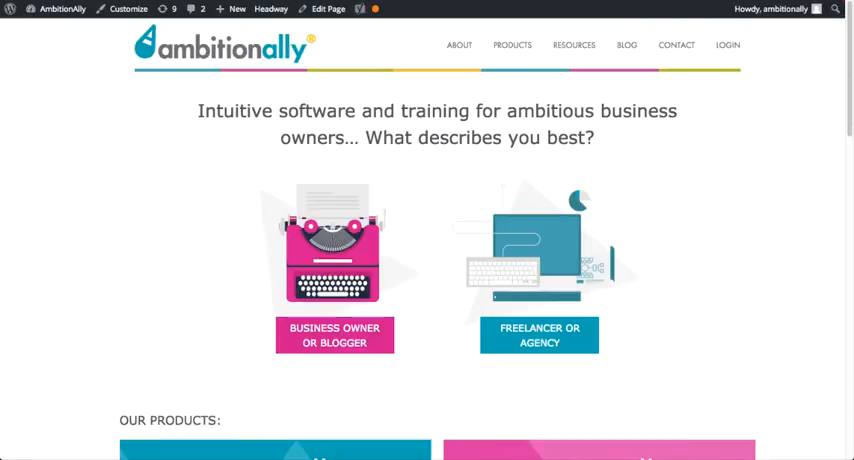
Step: Scroll the AmbitionAlly homepage to PopupAlly, AccessAlly, ProgressAlly and Agency License products
{"action": "scroll", "scroll_direction": "down", "scroll_amount": 3}
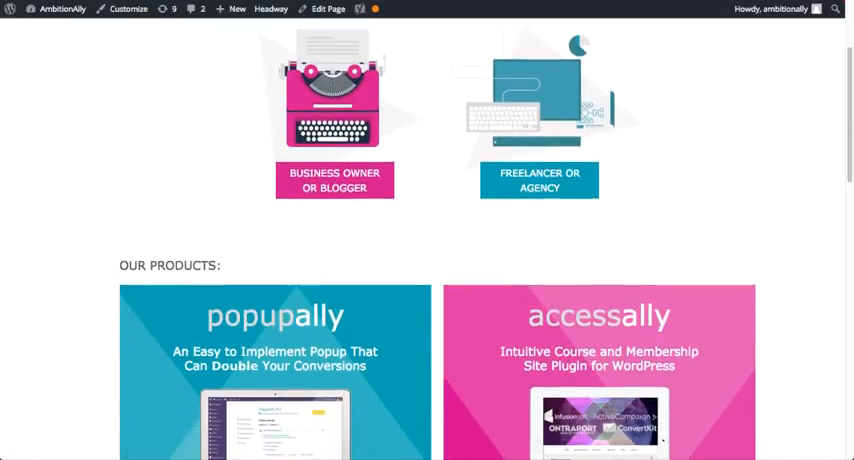
{"action": "scroll", "scroll_direction": "down", "scroll_amount": 3}
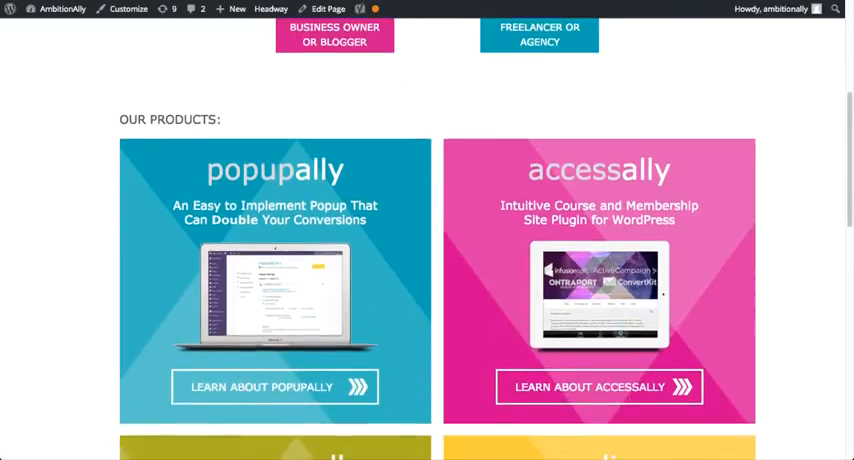
{"action": "scroll", "scroll_direction": "down", "scroll_amount": 3}
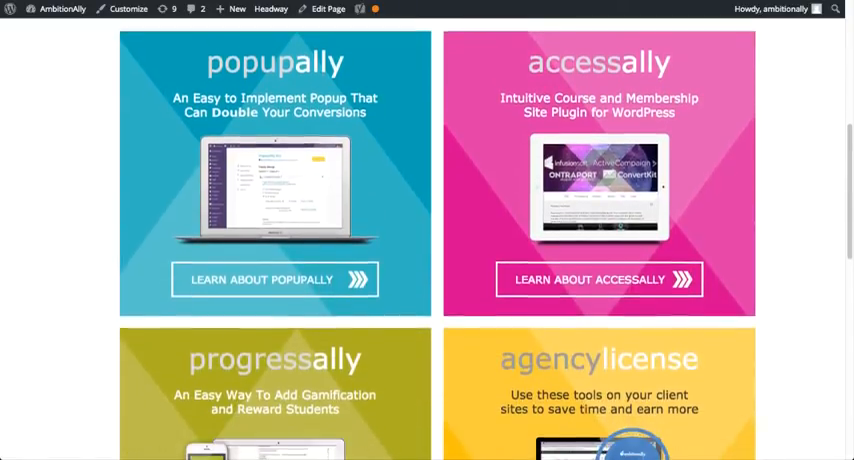
{"action": "scroll", "scroll_direction": "down", "scroll_amount": 3}
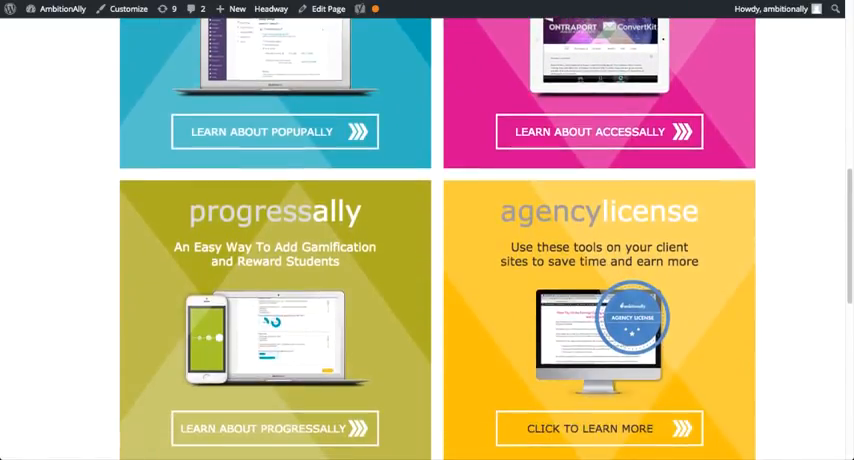
{"action": "scroll", "scroll_direction": "down", "scroll_amount": 3}
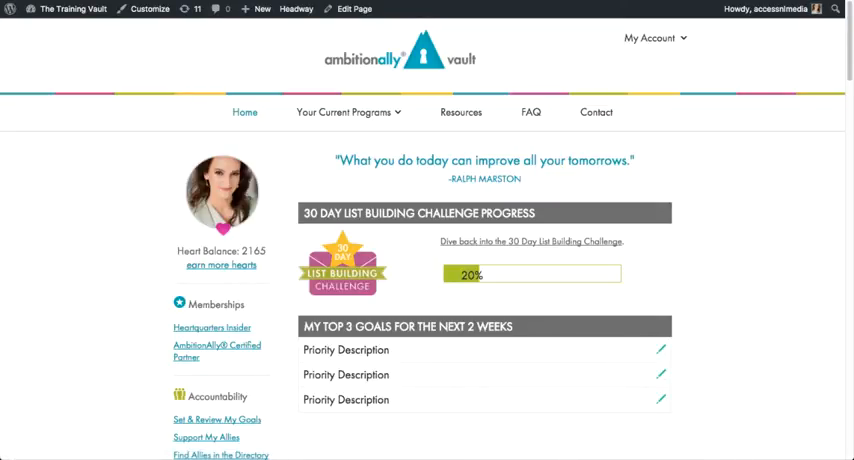
{"action": "scroll", "scroll_direction": "down", "scroll_amount": 3}
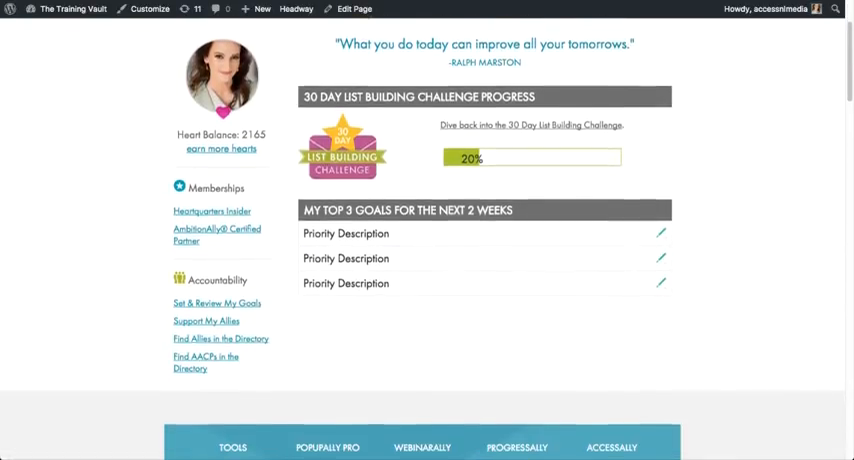
{"action": "scroll", "scroll_direction": "down", "scroll_amount": 3}
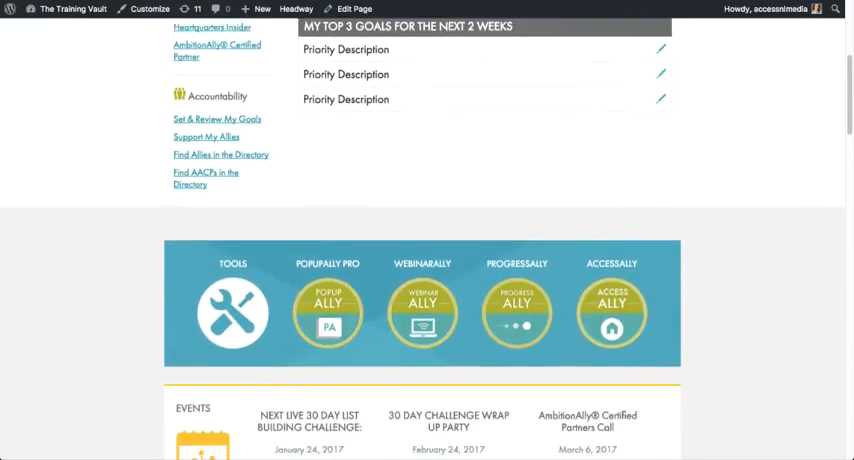
{"action": "scroll", "scroll_direction": "down", "scroll_amount": 3}
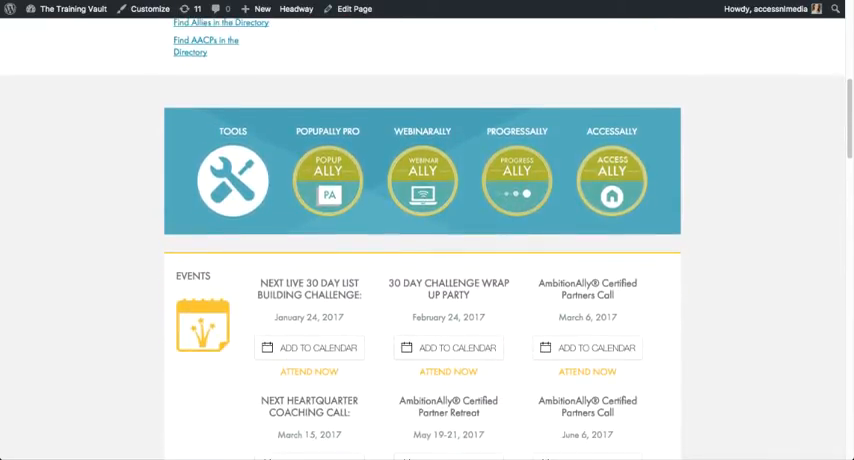
{"action": "scroll", "scroll_direction": "down", "scroll_amount": 3}
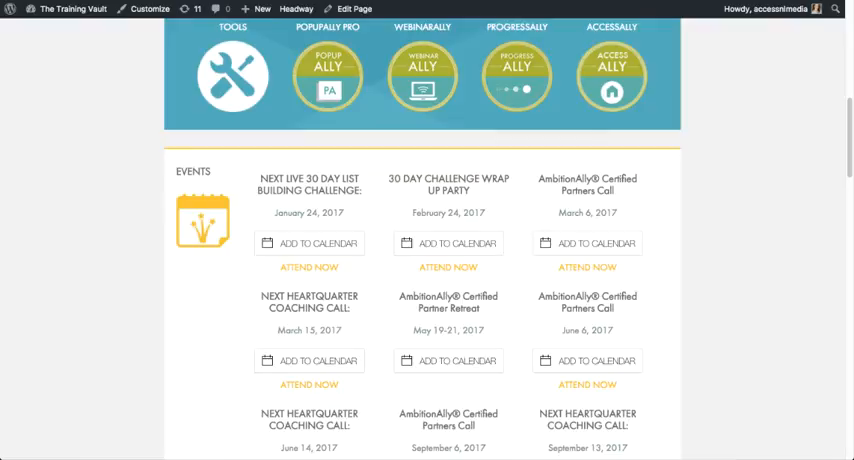
{"action": "scroll", "scroll_direction": "down", "scroll_amount": 3}
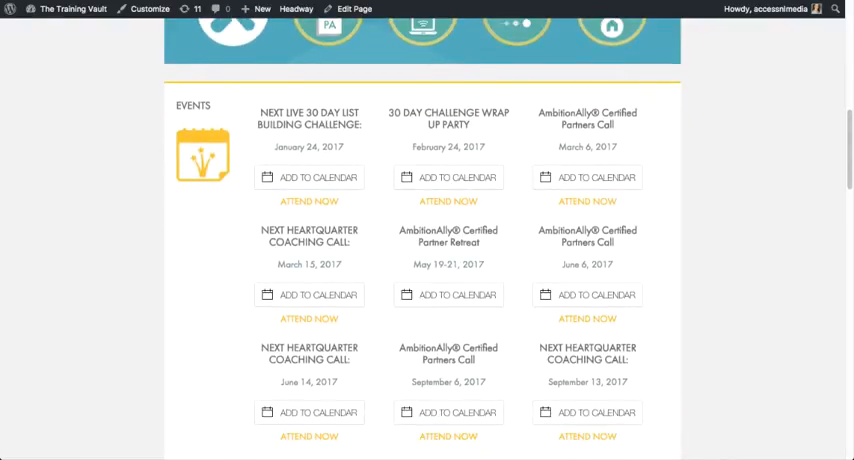
{"action": "scroll", "scroll_direction": "down", "scroll_amount": 3}
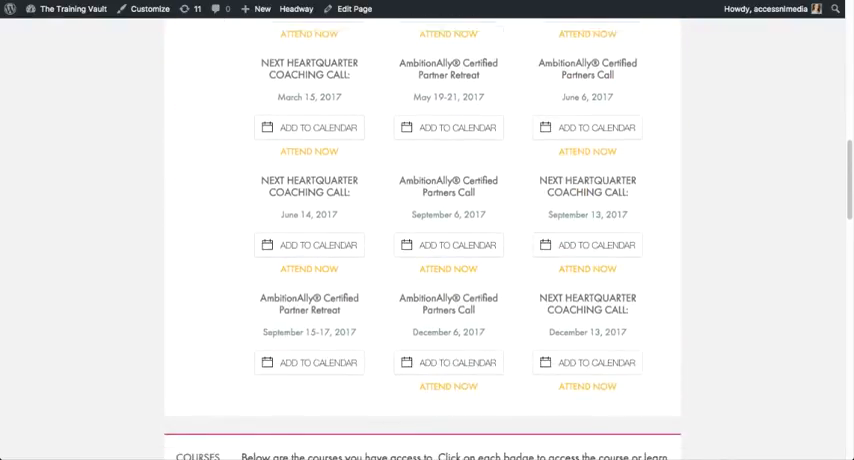
{"action": "scroll", "scroll_direction": "down", "scroll_amount": 3}
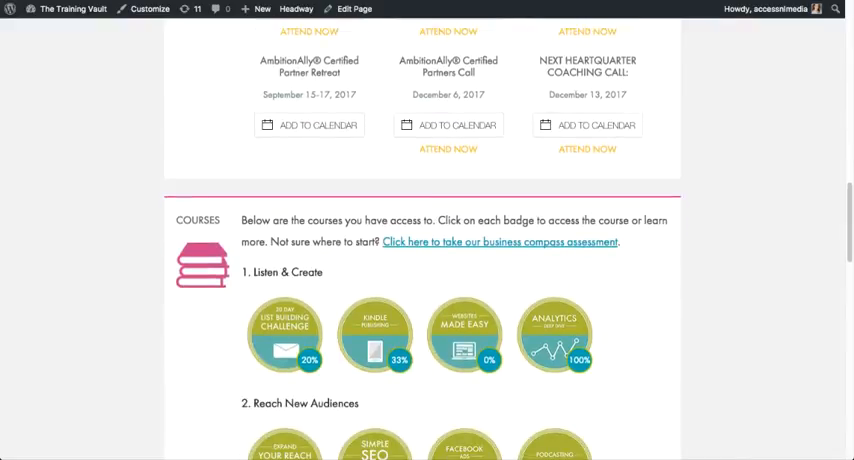
{"action": "scroll", "scroll_direction": "down", "scroll_amount": 3}
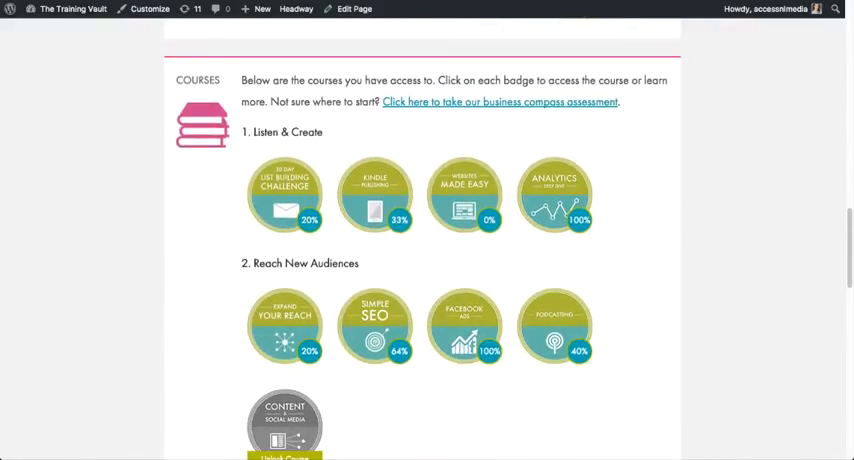
{"action": "scroll", "scroll_direction": "down", "scroll_amount": 3}
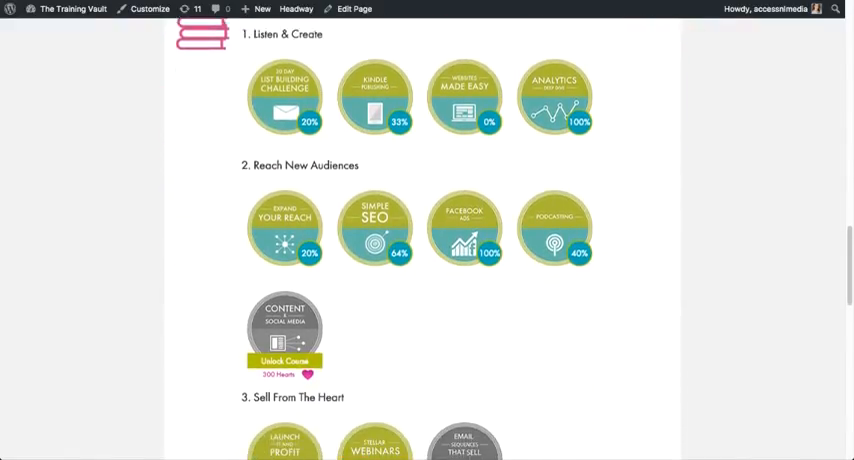
{"action": "scroll", "scroll_direction": "down", "scroll_amount": 3}
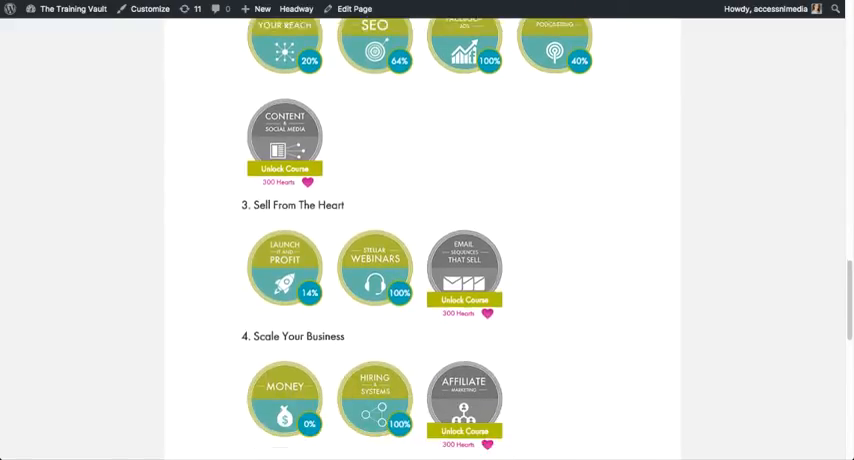
{"action": "scroll", "scroll_direction": "down", "scroll_amount": 3}
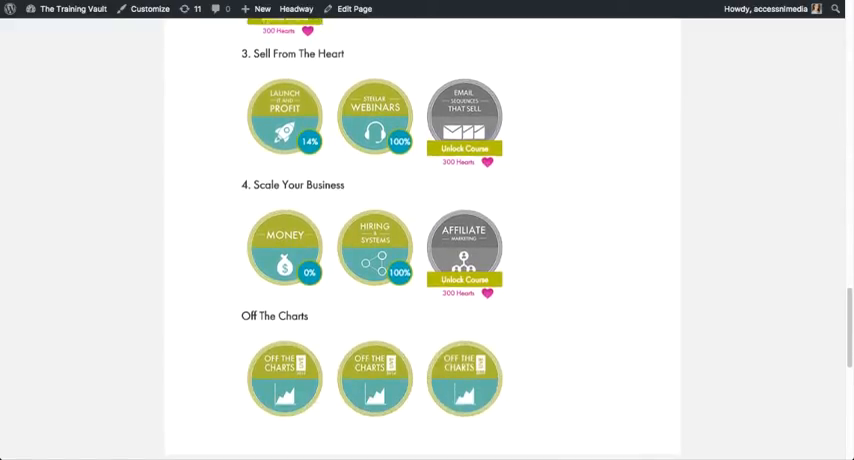
{"action": "scroll", "scroll_direction": "down", "scroll_amount": 3}
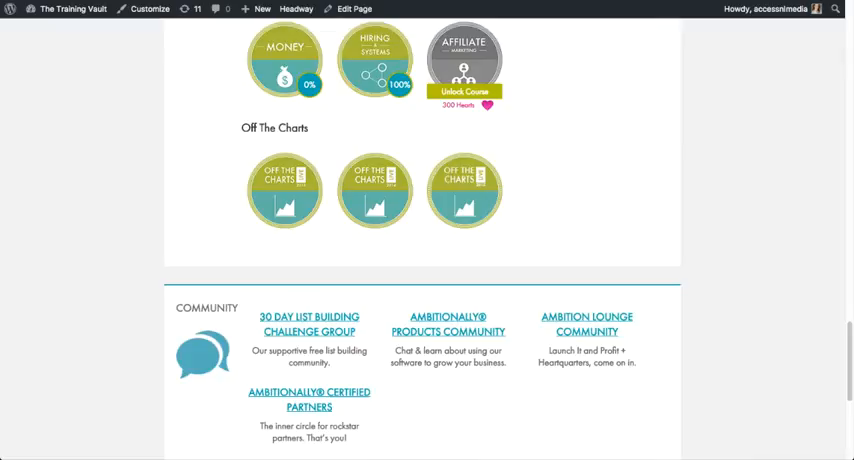
{"action": "scroll", "scroll_direction": "down", "scroll_amount": 3}
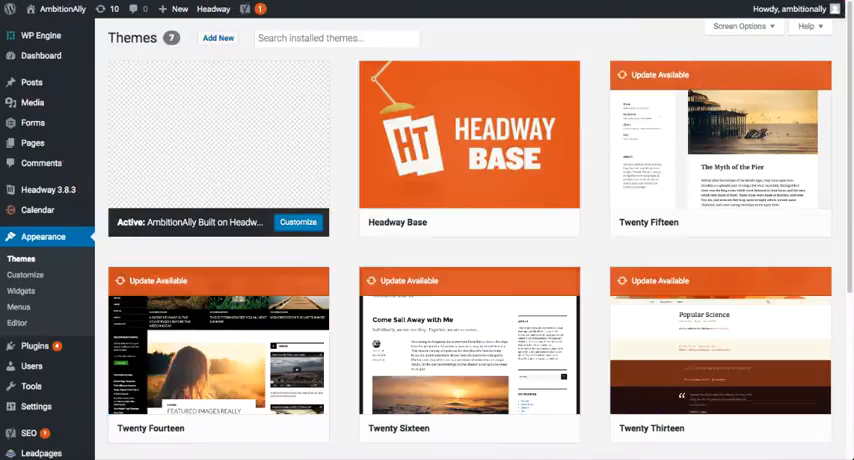
Step: Browse the AmbitionAlly installed Themes, then the homepage's Our Products section
{"action": "scroll", "scroll_direction": "down", "scroll_amount": 3}
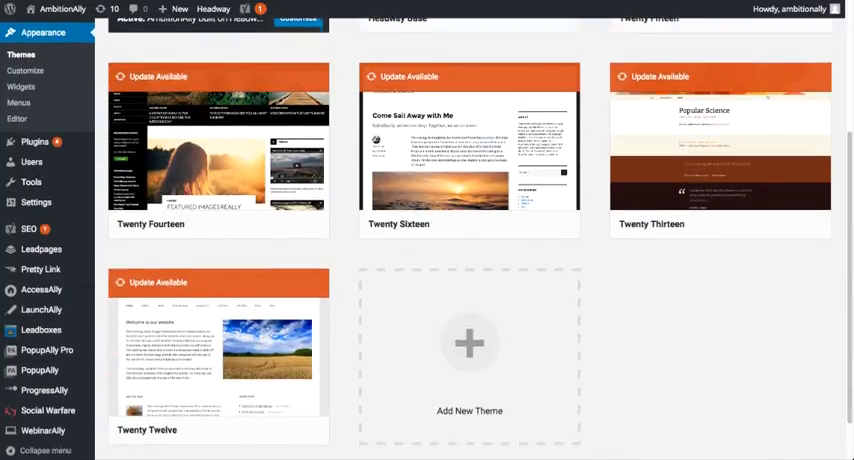
{"action": "scroll", "scroll_direction": "down", "scroll_amount": 3}
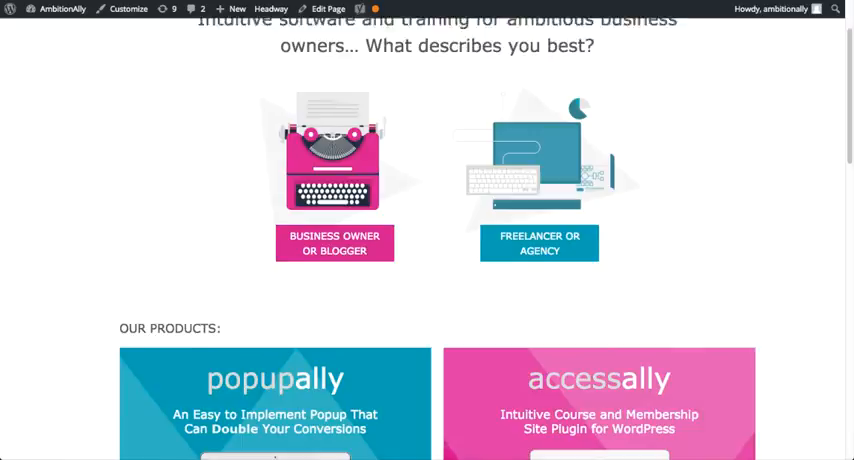
{"action": "scroll", "scroll_direction": "down", "scroll_amount": 3}
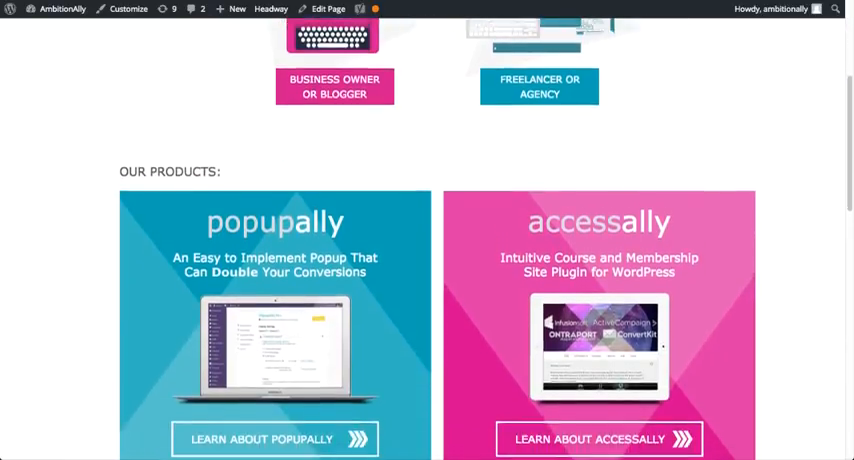
{"action": "scroll", "scroll_direction": "down", "scroll_amount": 3}
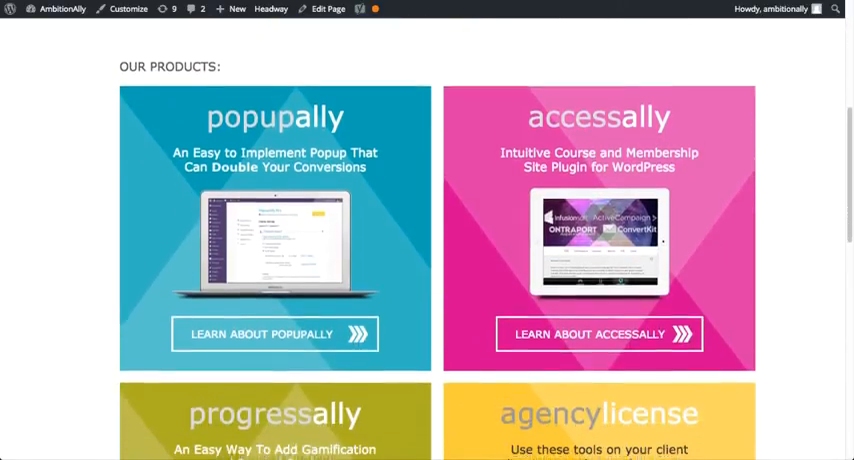
{"action": "scroll", "scroll_direction": "down", "scroll_amount": 3}
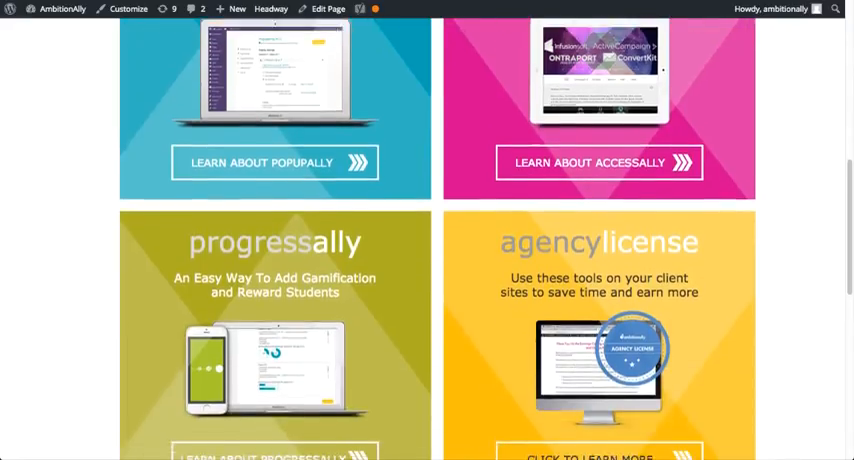
{"action": "scroll", "scroll_direction": "down", "scroll_amount": 3}
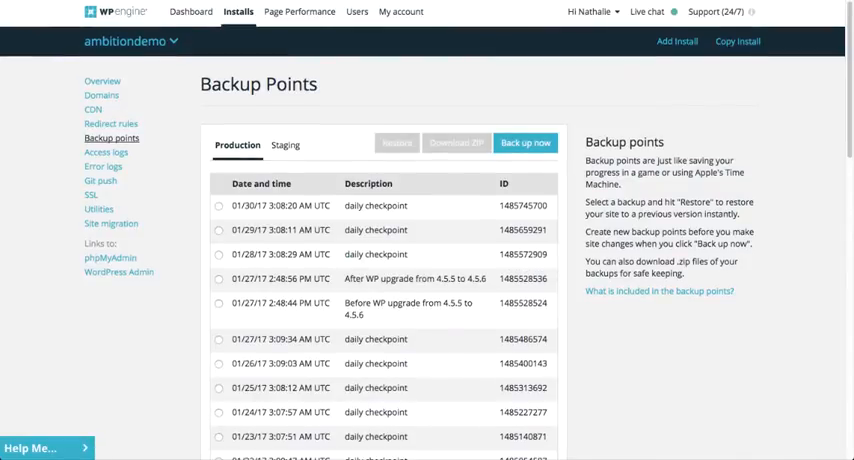
Step: Open WP Engine's Create production backup dialog from the Backup Points page
{"action": "scroll", "scroll_direction": "down", "scroll_amount": 3}
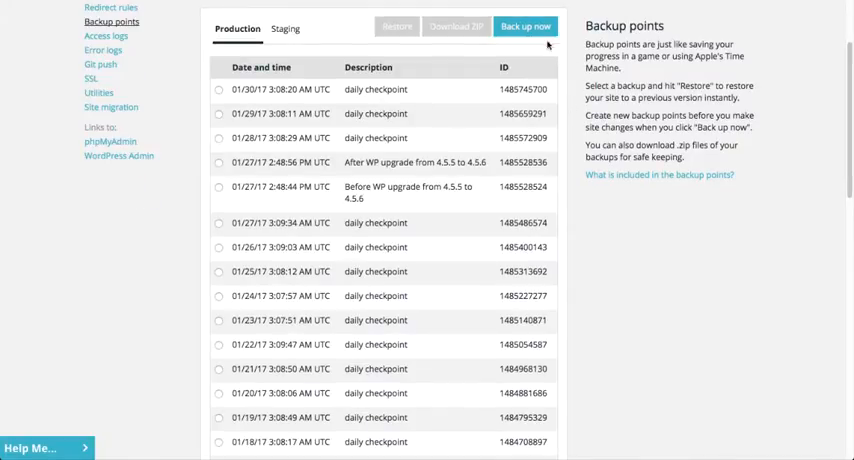
{"action": "left_click", "coordinate": [525, 26]}
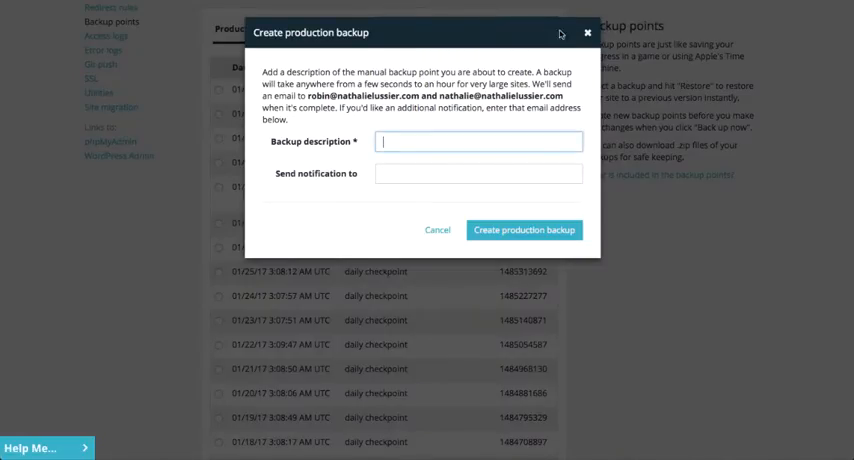
{"action": "left_click", "coordinate": [436, 229]}
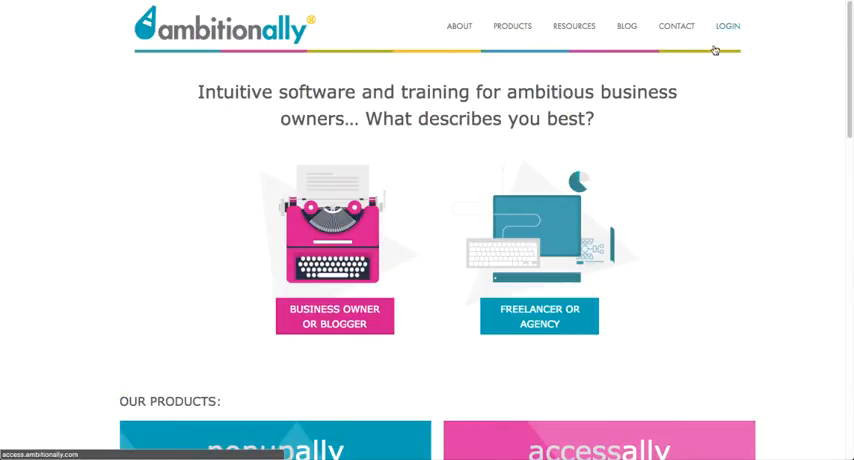
Step: Follow the LOGIN link to the AmbitionAlly Vault member login page
{"action": "left_click", "coordinate": [728, 25]}
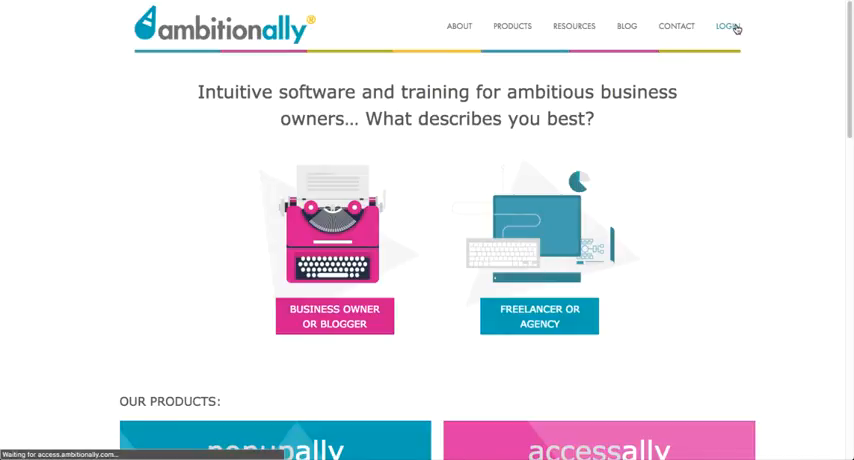
{"action": "left_click", "coordinate": [730, 26]}
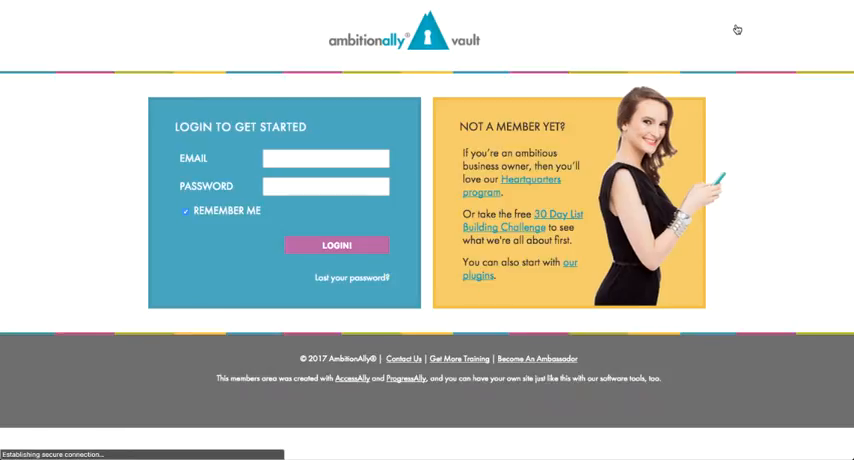
{"action": "mouse_move", "coordinate": [761, 122]}
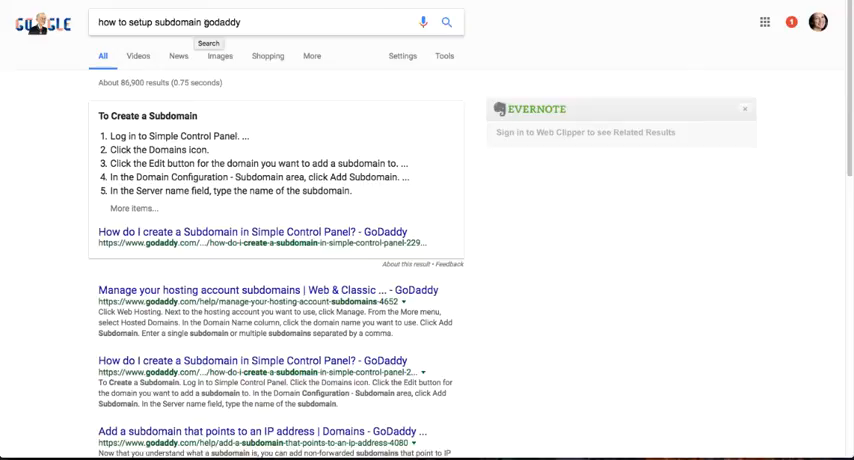
{"action": "mouse_move", "coordinate": [660, 52]}
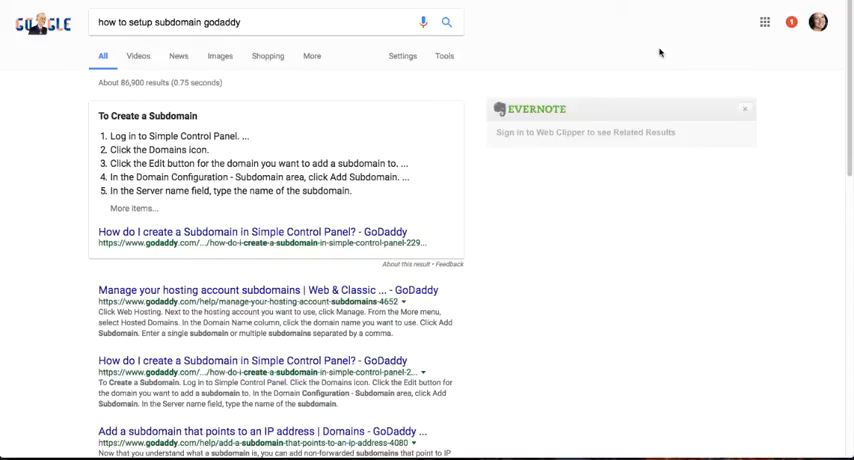
{"action": "mouse_move", "coordinate": [634, 22]}
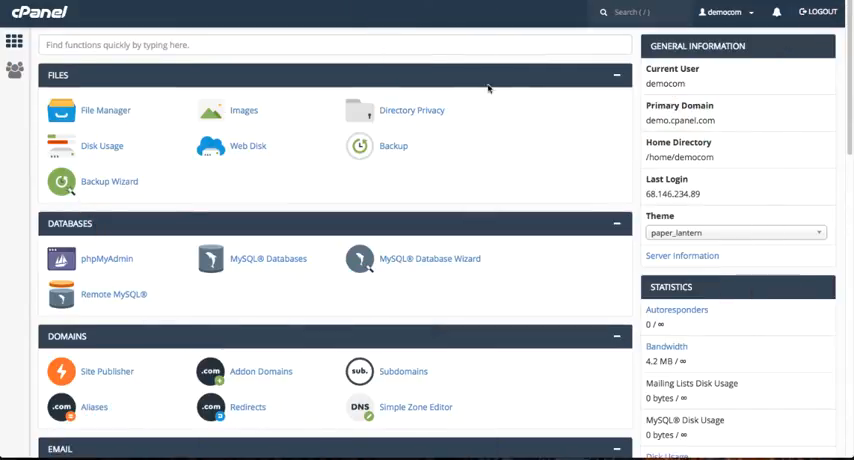
{"action": "mouse_move", "coordinate": [489, 137]}
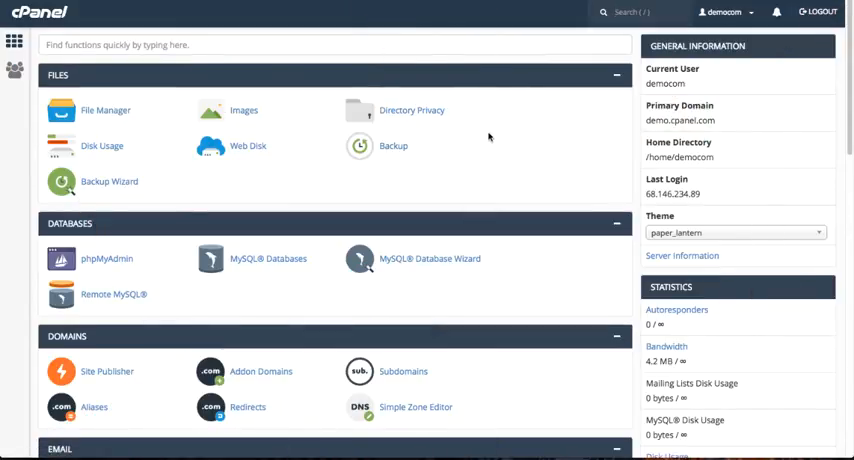
Step: Name the new cPanel subdomain 'members', with document root public_html/members
{"action": "scroll", "scroll_direction": "down", "scroll_amount": 3}
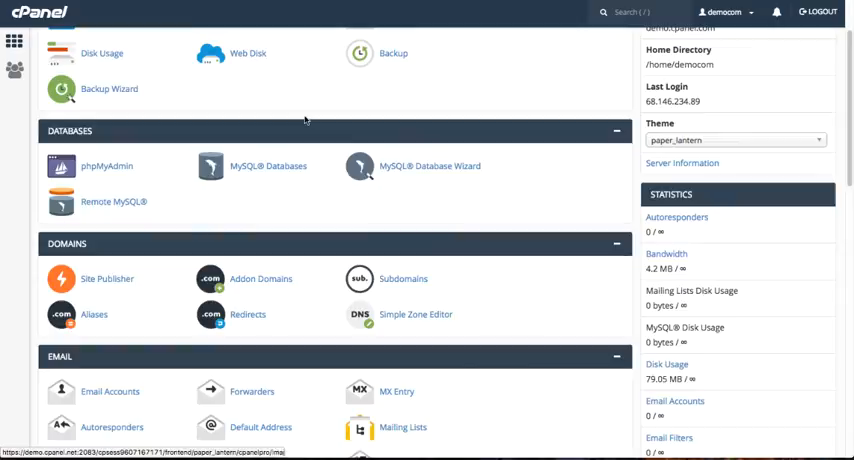
{"action": "scroll", "scroll_direction": "down", "scroll_amount": 3}
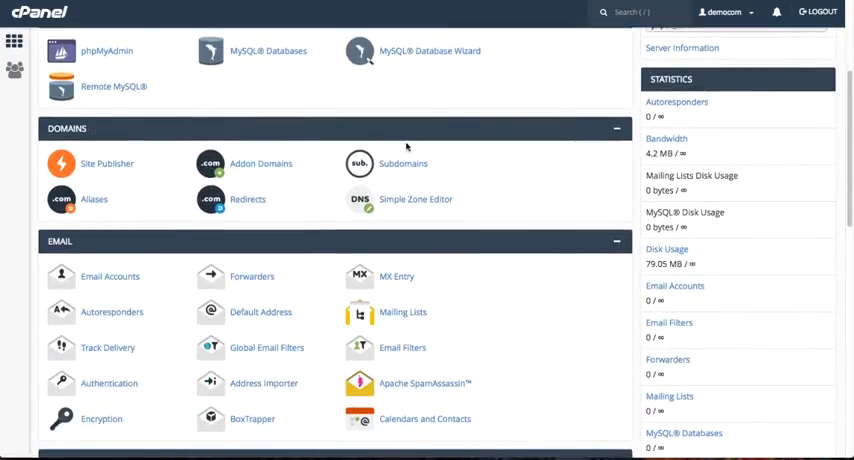
{"action": "left_click", "coordinate": [403, 163]}
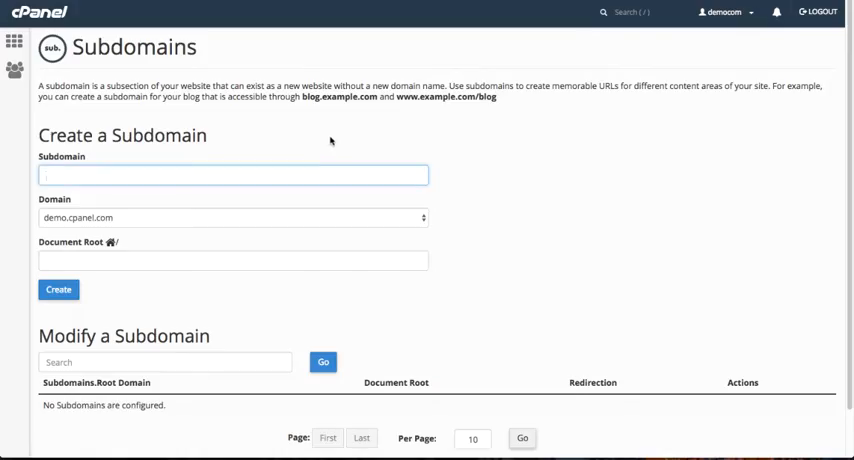
{"action": "scroll", "scroll_direction": "down", "scroll_amount": 3}
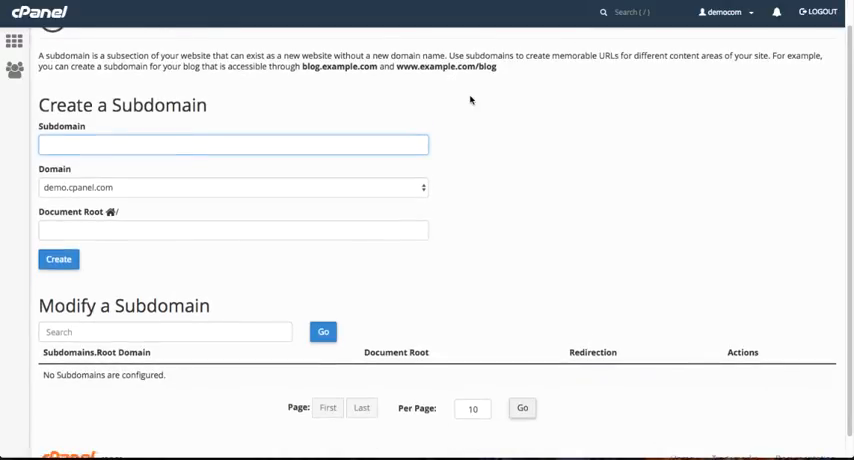
{"action": "scroll", "scroll_direction": "up", "scroll_amount": 3}
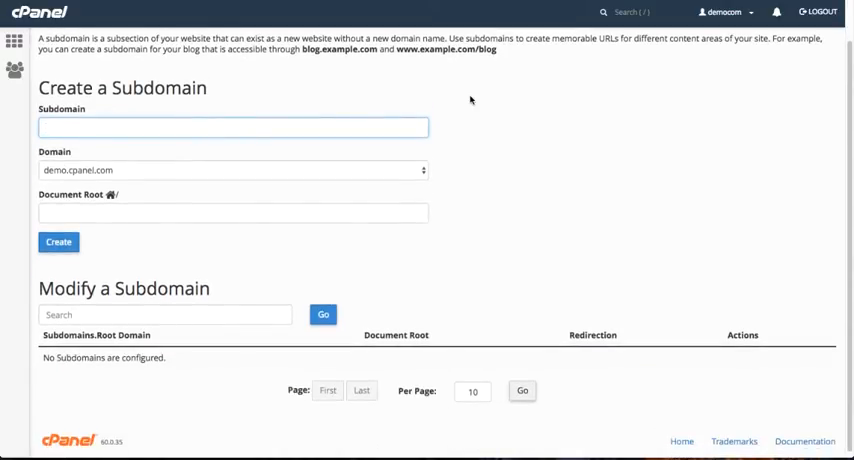
{"action": "type", "text": "member"}
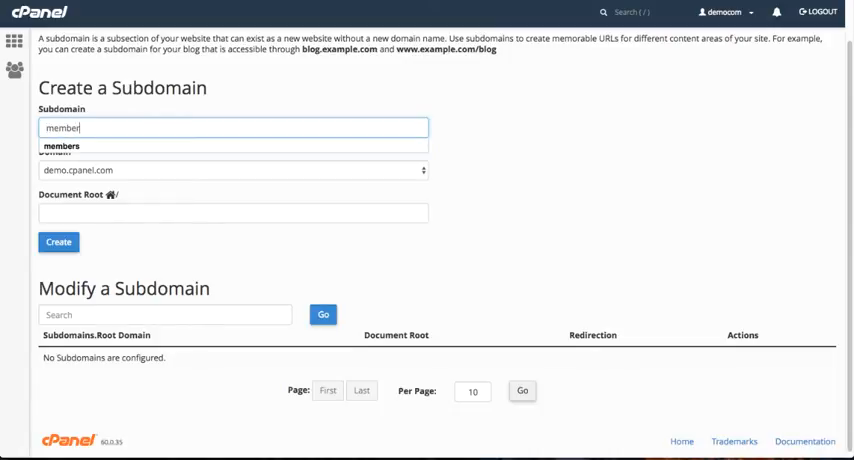
{"action": "left_click", "coordinate": [61, 146]}
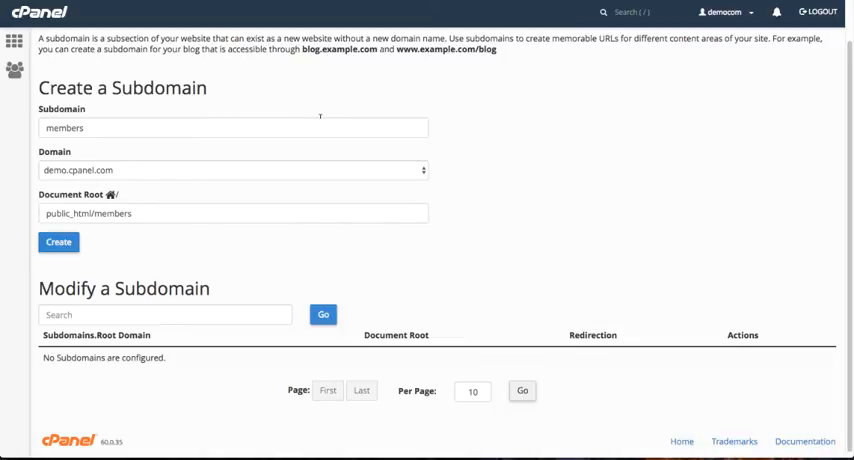
{"action": "mouse_move", "coordinate": [63, 159]}
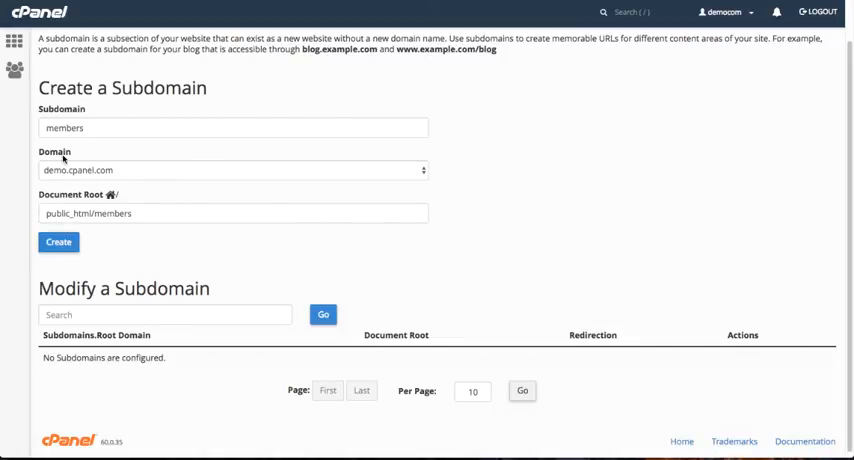
{"action": "left_click", "coordinate": [58, 242]}
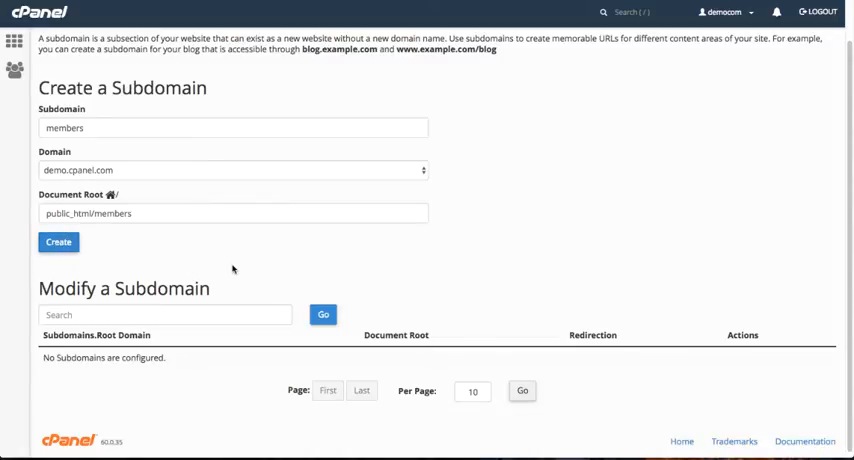
{"action": "mouse_move", "coordinate": [266, 260]}
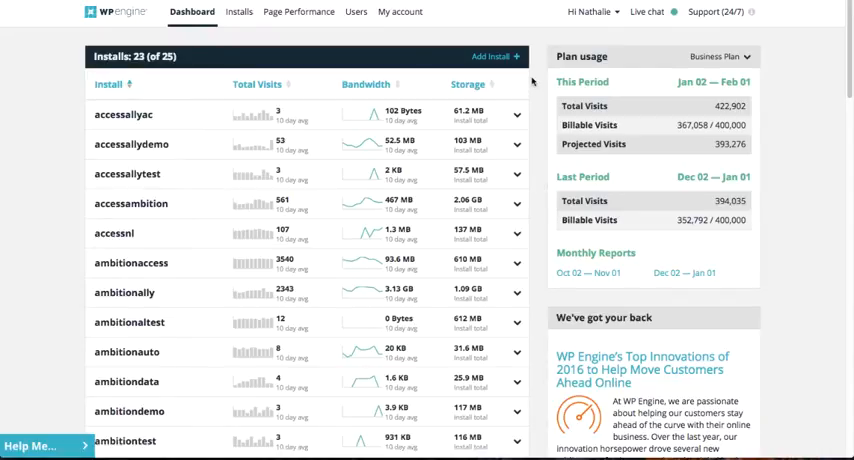
Step: Start a new WP Engine install named 'testing'
{"action": "left_click", "coordinate": [500, 56]}
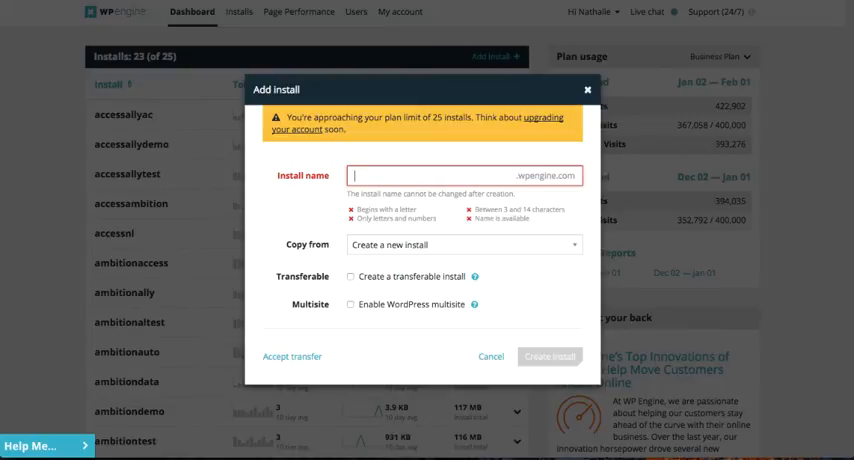
{"action": "type", "text": "testing"}
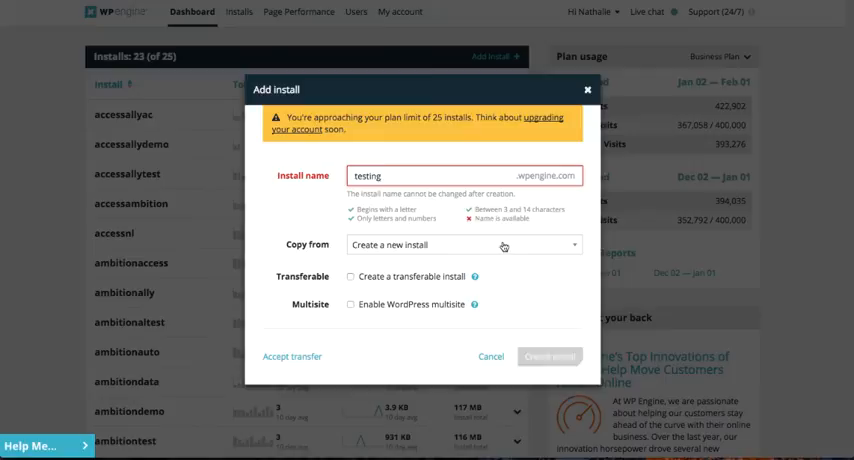
{"action": "type", "text": "33"}
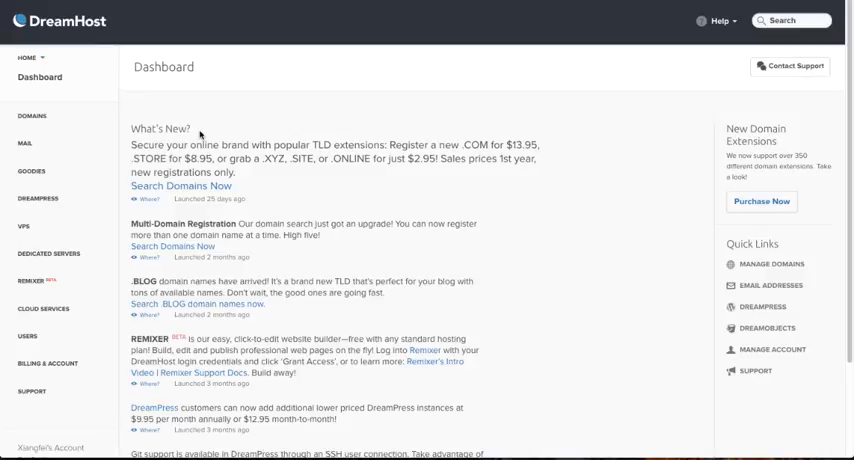
Step: Add full DreamHost hosting for members.yourname.com, leaving www alone
{"action": "left_click", "coordinate": [31, 116]}
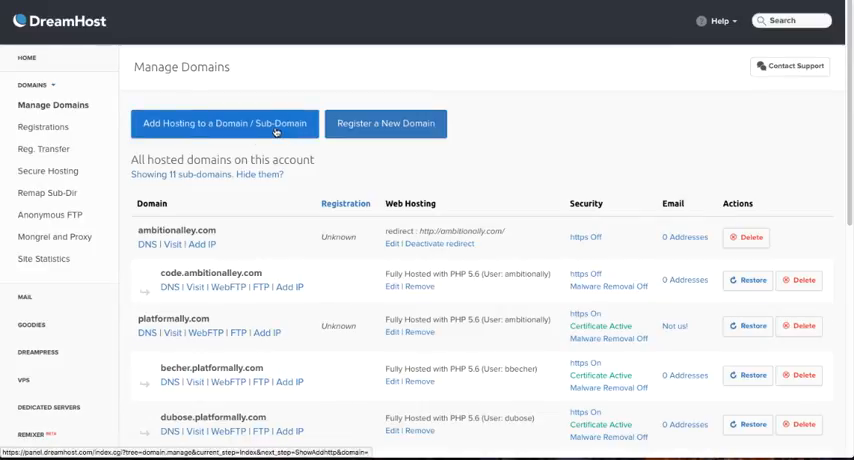
{"action": "left_click", "coordinate": [230, 123]}
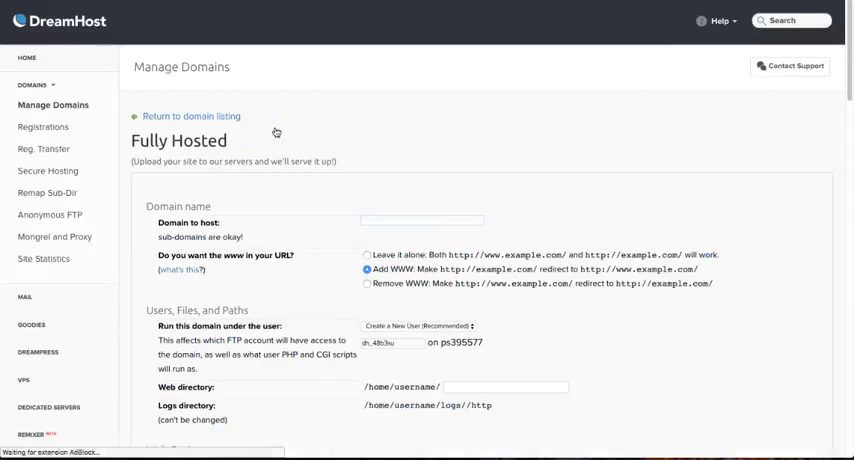
{"action": "scroll", "scroll_direction": "down", "scroll_amount": 3}
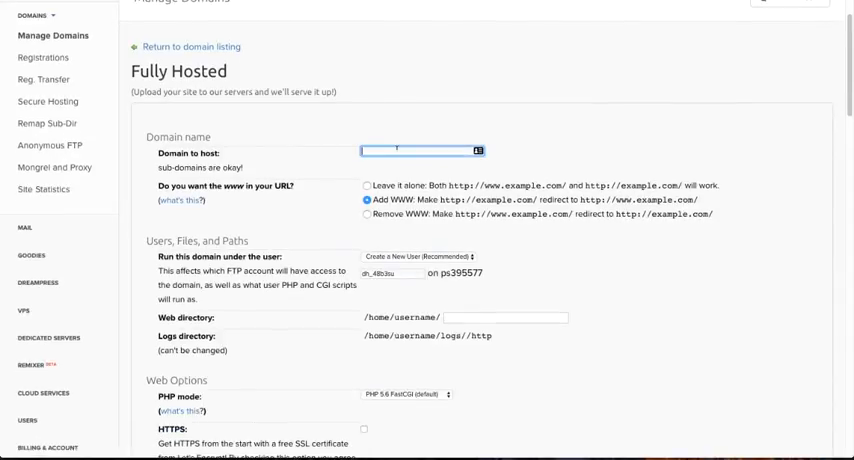
{"action": "type", "text": "members.yourname.com"}
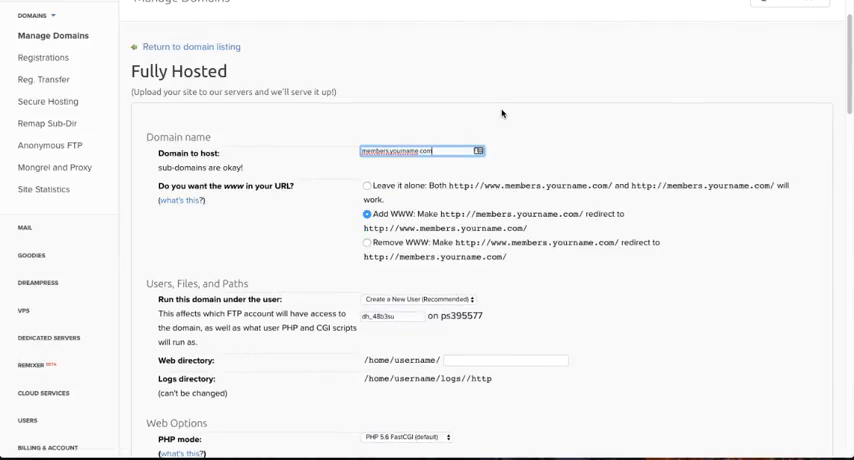
{"action": "scroll", "scroll_direction": "down", "scroll_amount": 3}
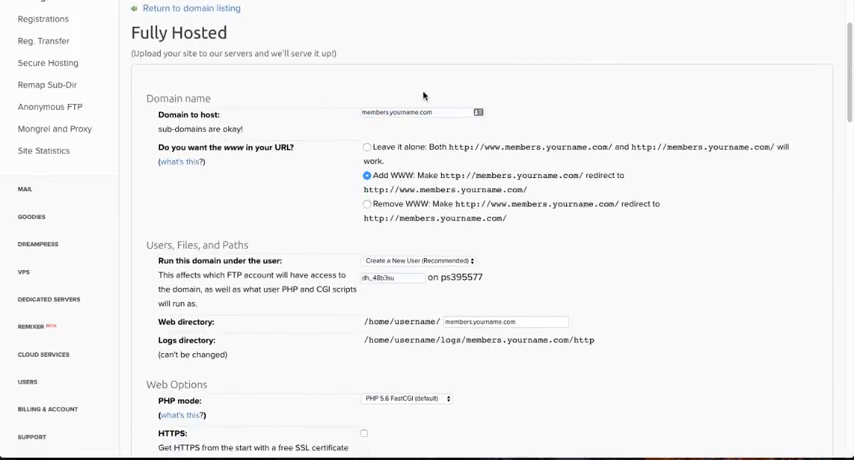
{"action": "mouse_move", "coordinate": [330, 128]}
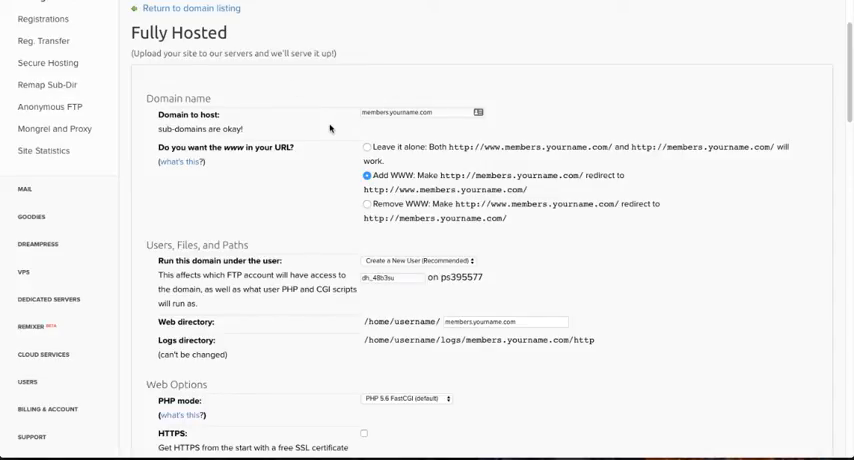
{"action": "mouse_move", "coordinate": [366, 146]}
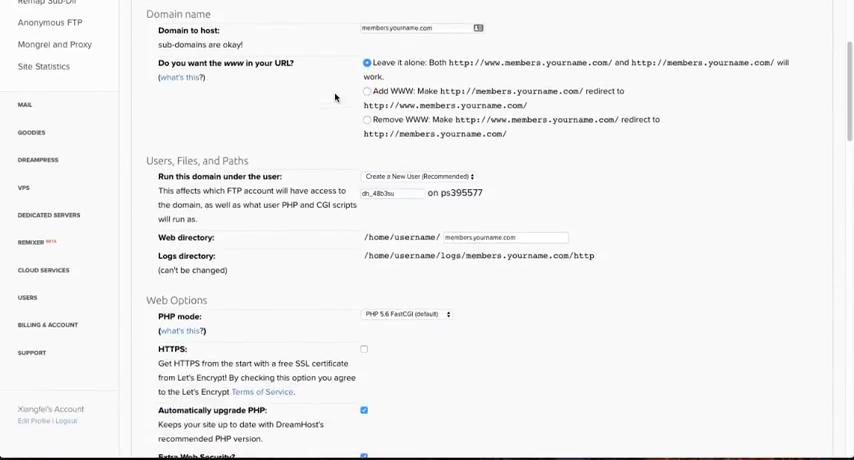
Step: Enable the free Let's Encrypt HTTPS certificate for the members subdomain, leaving www unchanged
{"action": "scroll", "scroll_direction": "down", "scroll_amount": 3}
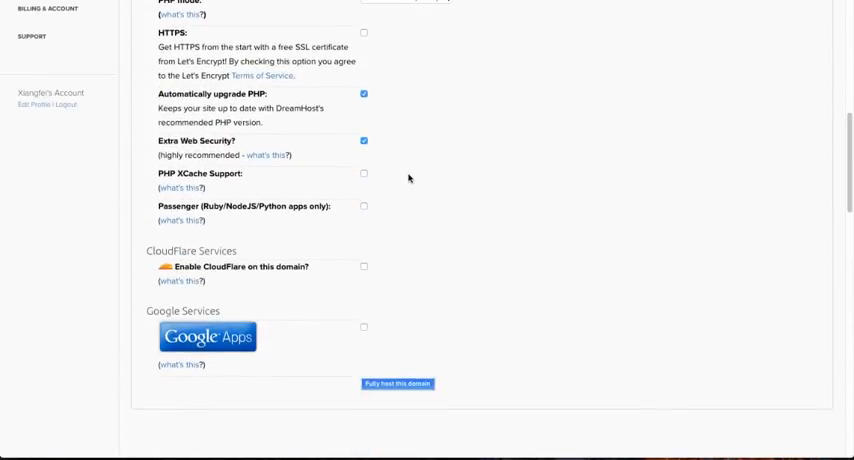
{"action": "mouse_move", "coordinate": [388, 65]}
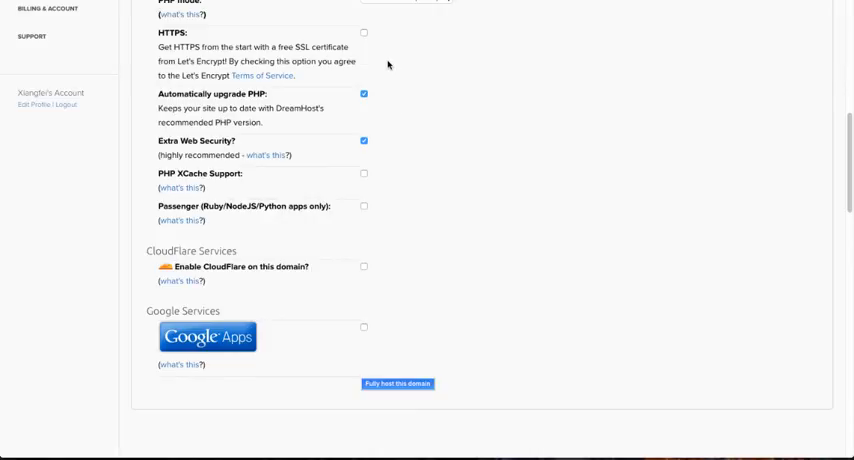
{"action": "left_click", "coordinate": [364, 32]}
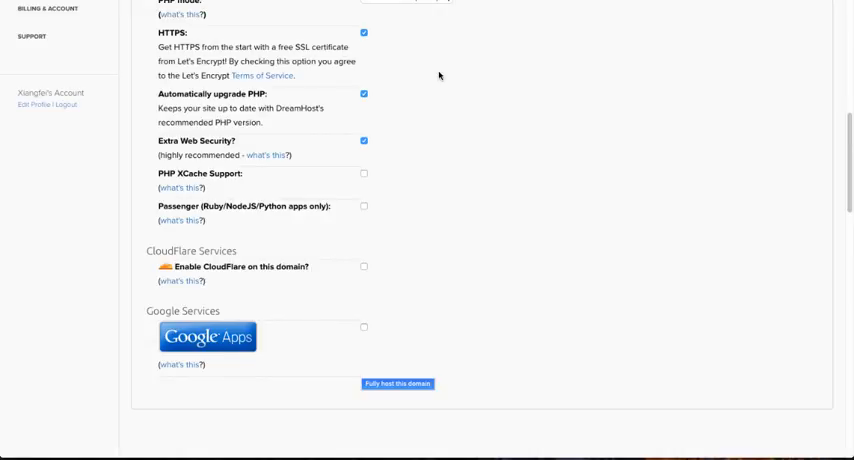
{"action": "mouse_move", "coordinate": [322, 26]}
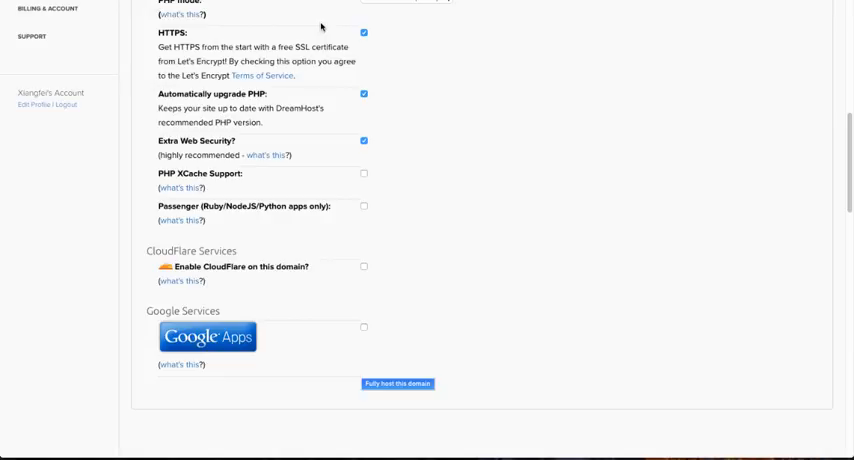
{"action": "mouse_move", "coordinate": [335, 35]}
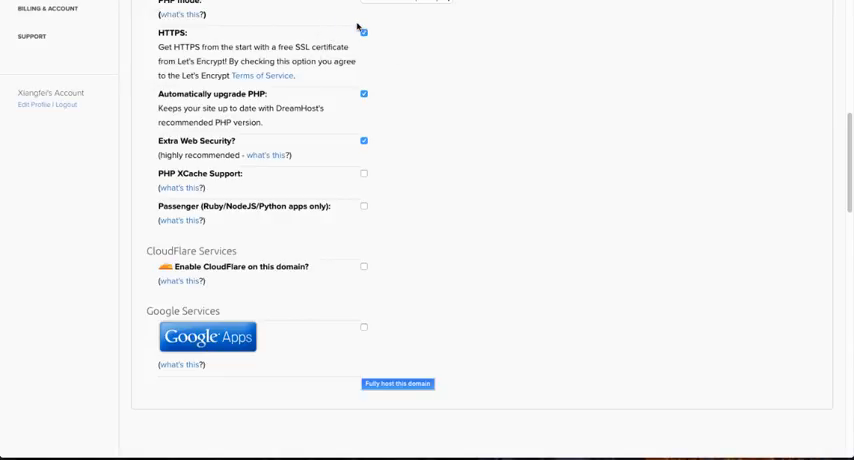
{"action": "scroll", "scroll_direction": "down", "scroll_amount": 3}
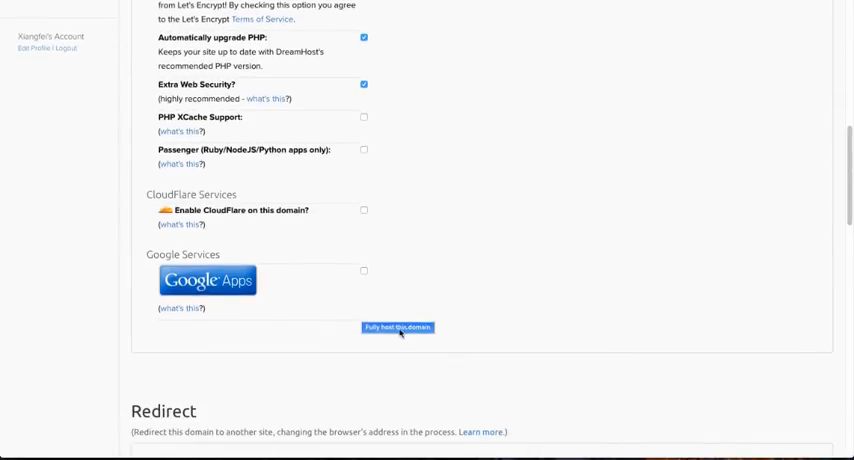
{"action": "mouse_move", "coordinate": [487, 279]}
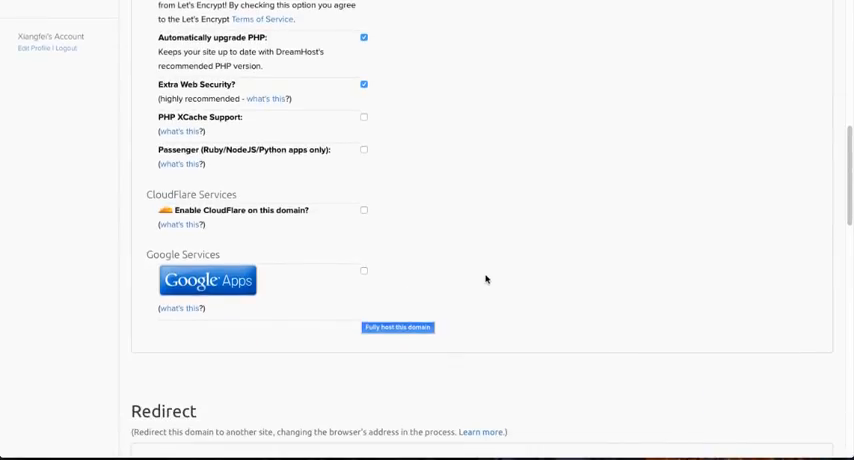
{"action": "mouse_move", "coordinate": [648, 191]}
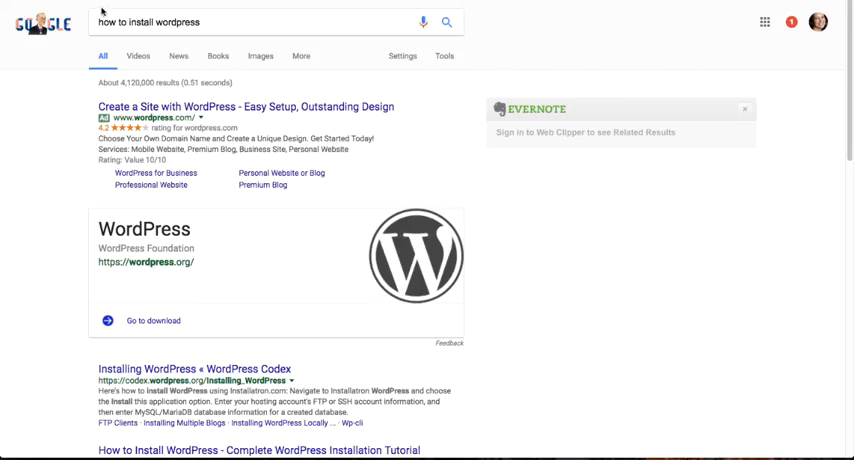
{"action": "scroll", "scroll_direction": "down", "scroll_amount": 3}
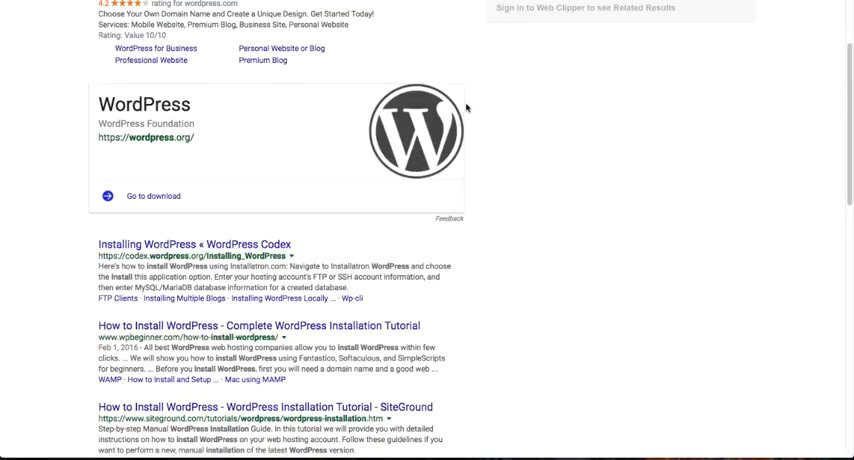
{"action": "scroll", "scroll_direction": "up", "scroll_amount": 3}
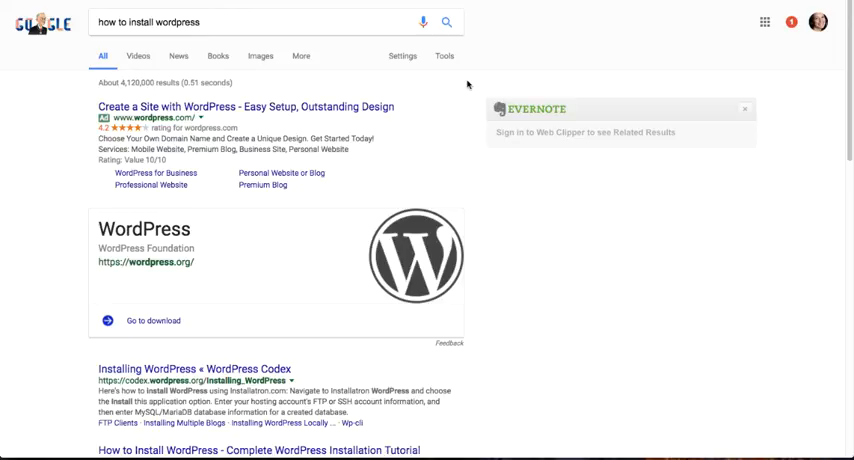
{"action": "mouse_move", "coordinate": [471, 132]}
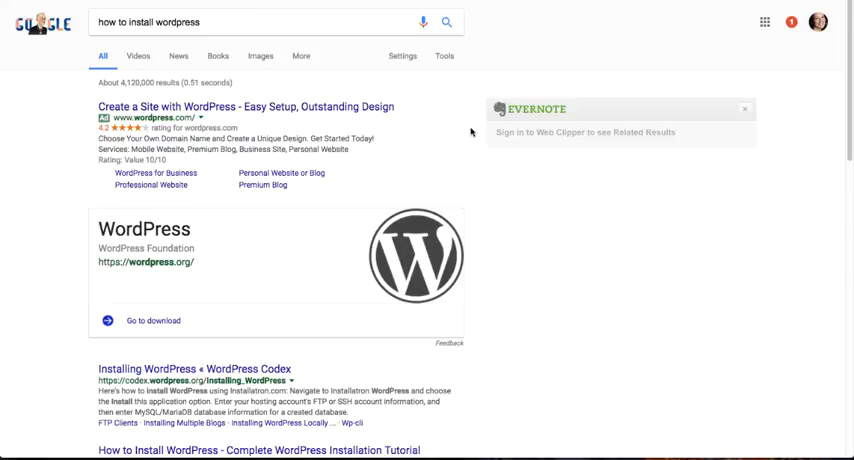